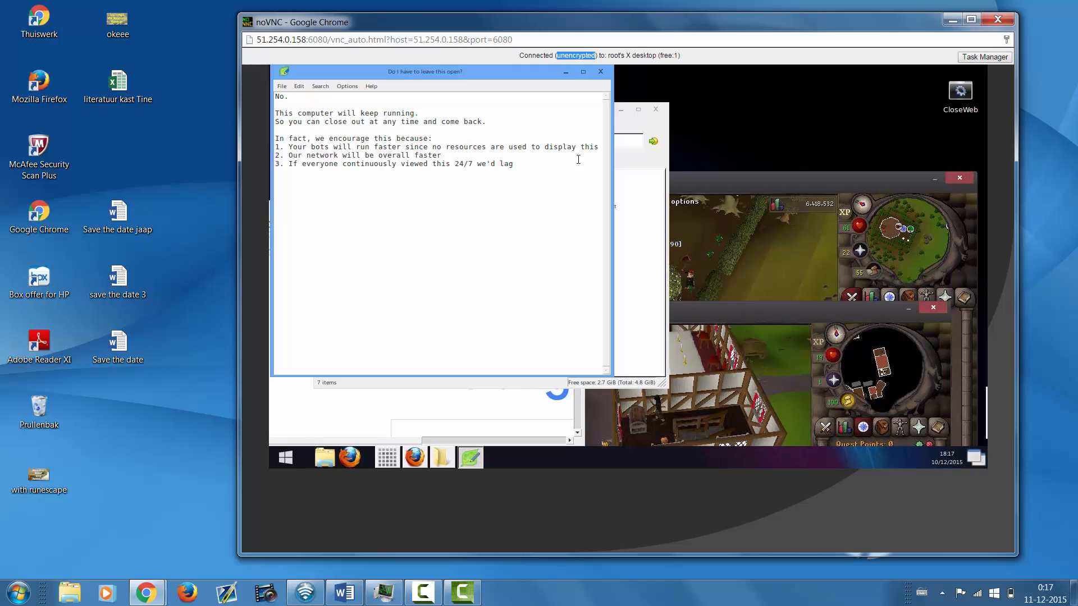
pyautogui.moveTo(394, 162)
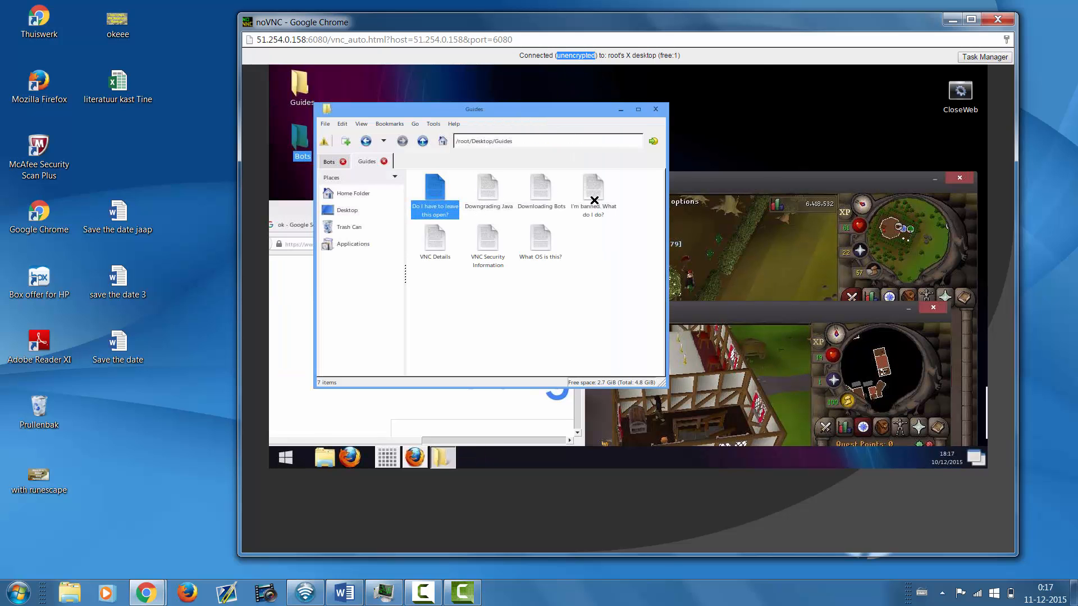
# Step: Read the 'I'm banned. What do I do?' guide, close it, and open another Guides item
pyautogui.doubleClick(594, 188)
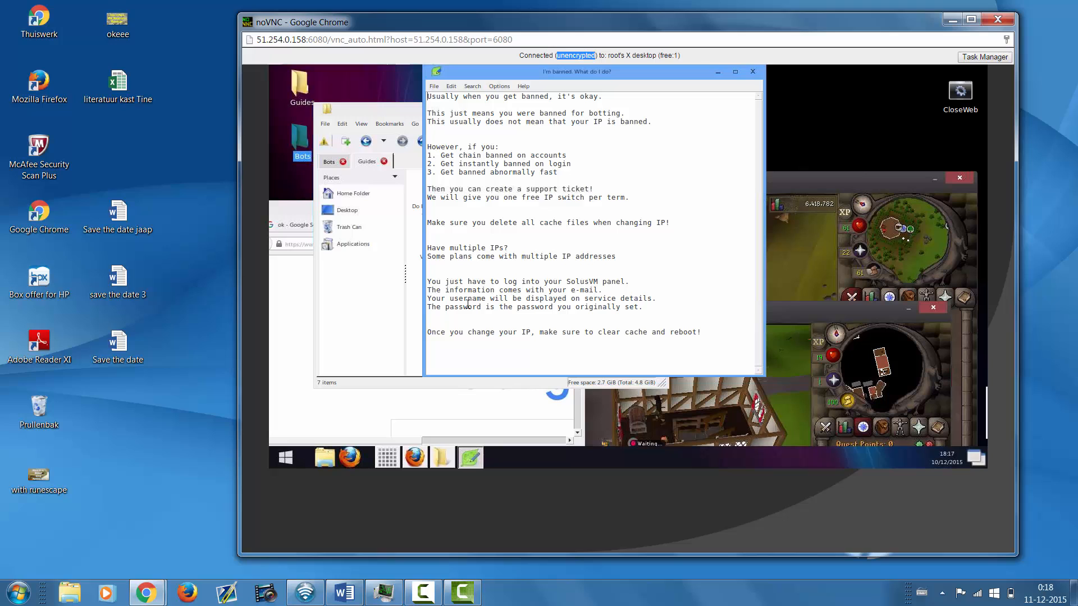
pyautogui.moveTo(582, 316)
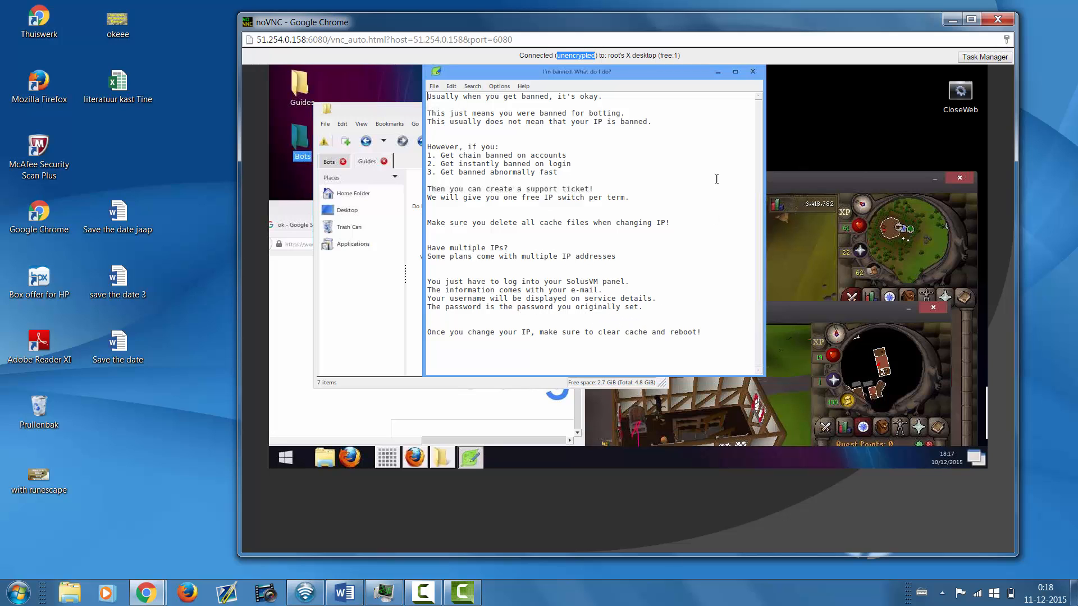
pyautogui.click(753, 71)
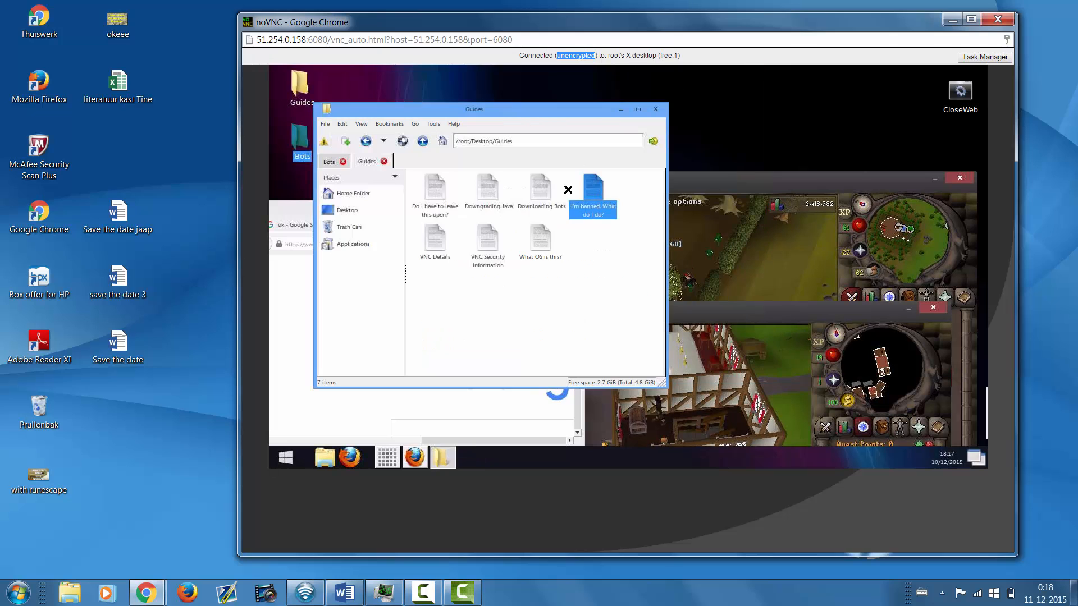
pyautogui.doubleClick(541, 185)
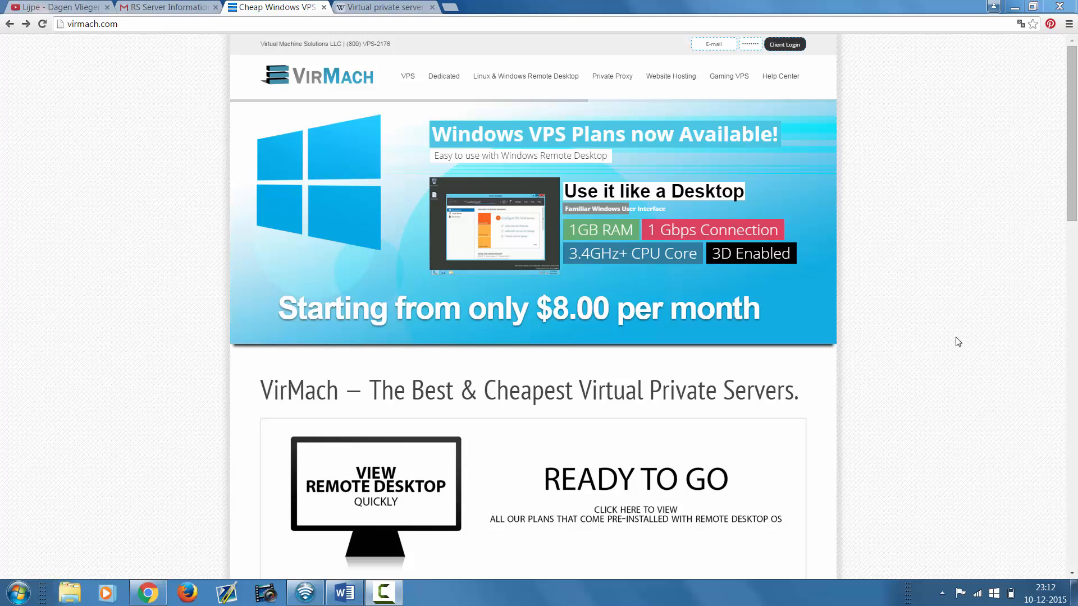
# Step: Go from VPSGamers' Buy RS Botting Plan page to the RS VPS plans page
pyautogui.click(729, 76)
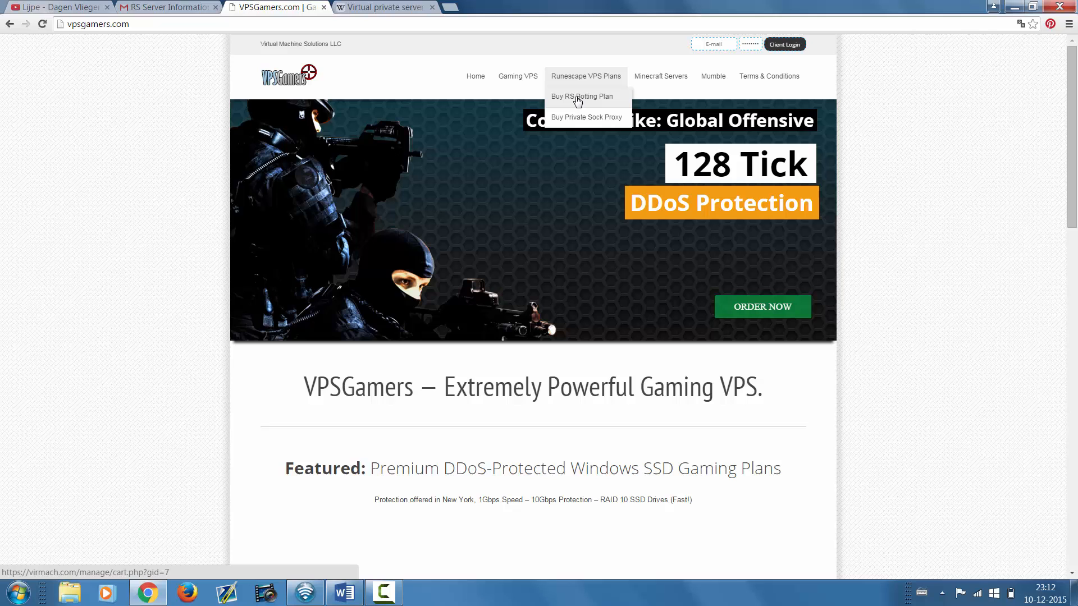
pyautogui.moveTo(591, 101)
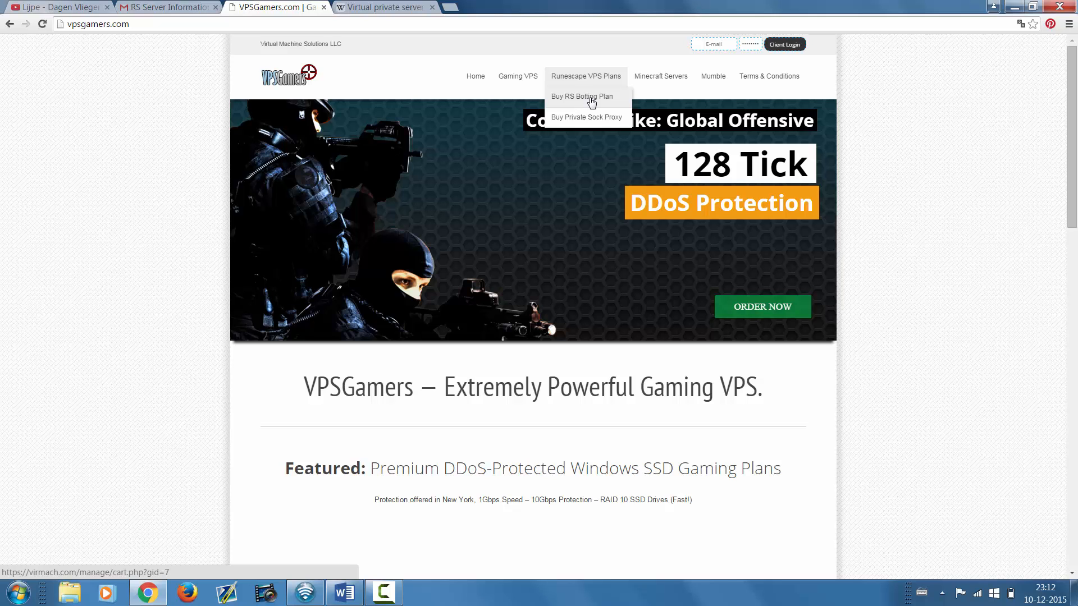
pyautogui.click(582, 96)
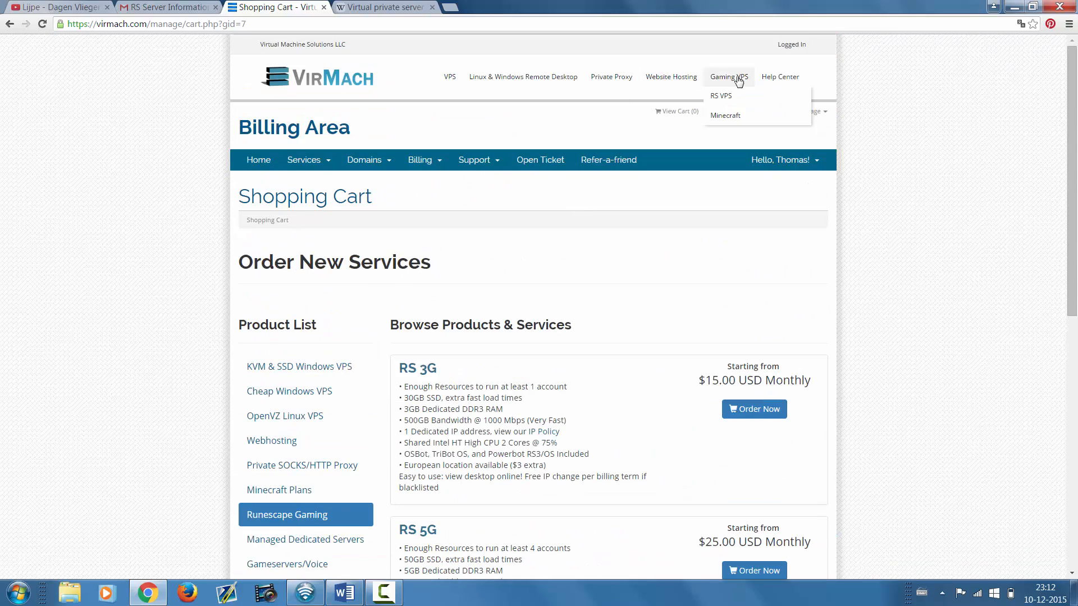
pyautogui.click(721, 96)
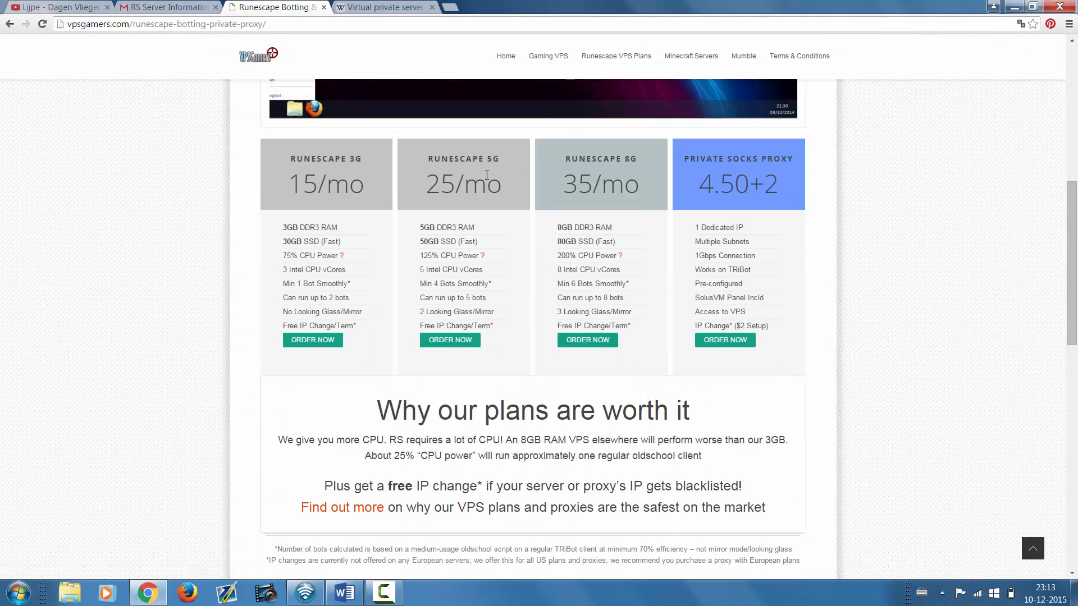
# Step: Scroll past the plan table to the Windows plans priced 16.00, 32.00 and 80.00
pyautogui.scroll(-3)
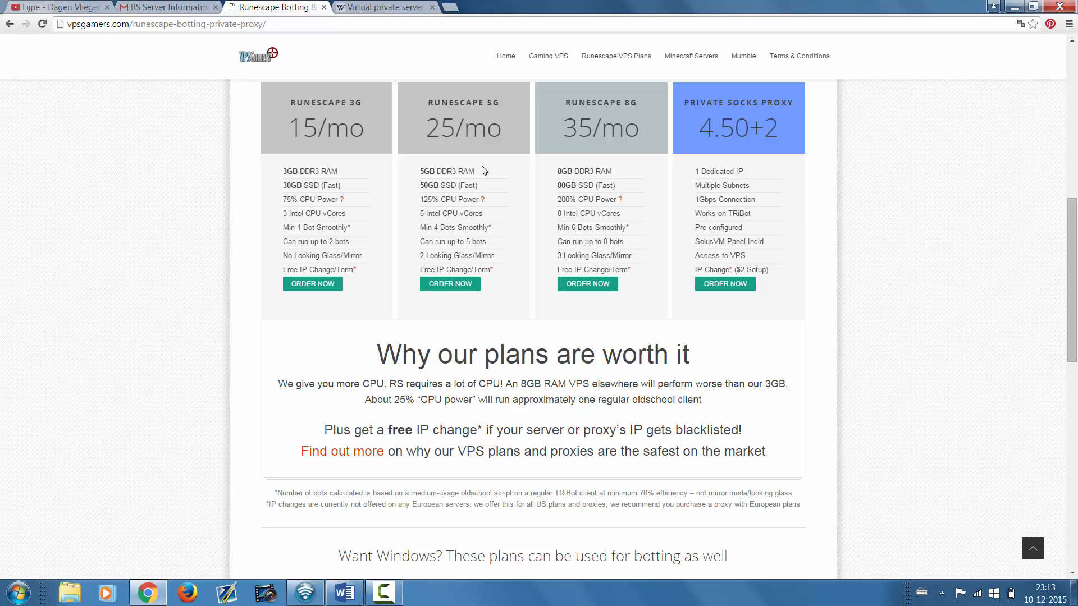
pyautogui.scroll(-3)
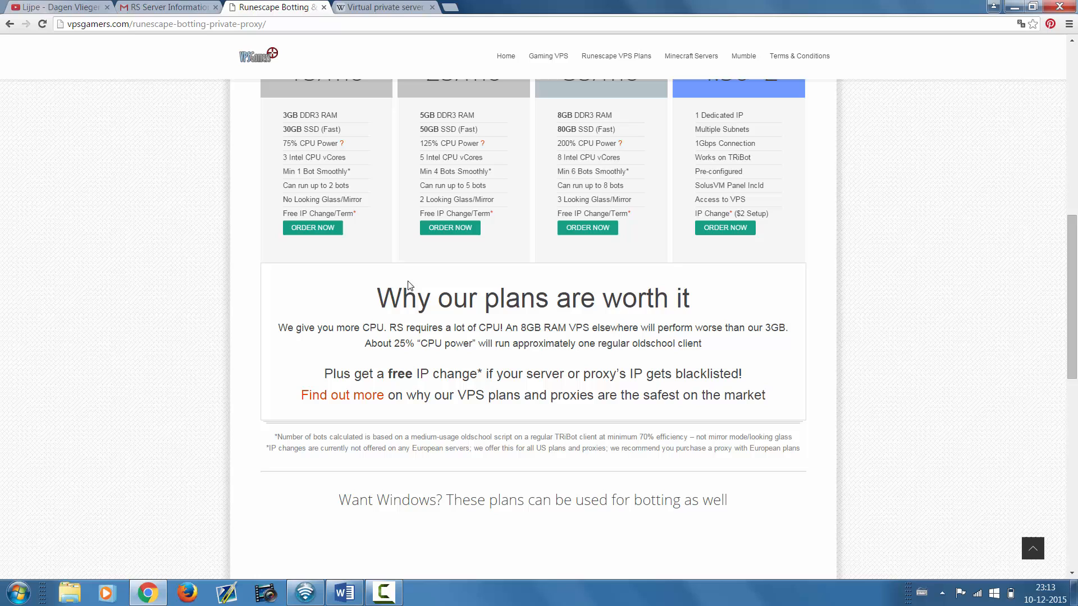
pyautogui.moveTo(352, 338)
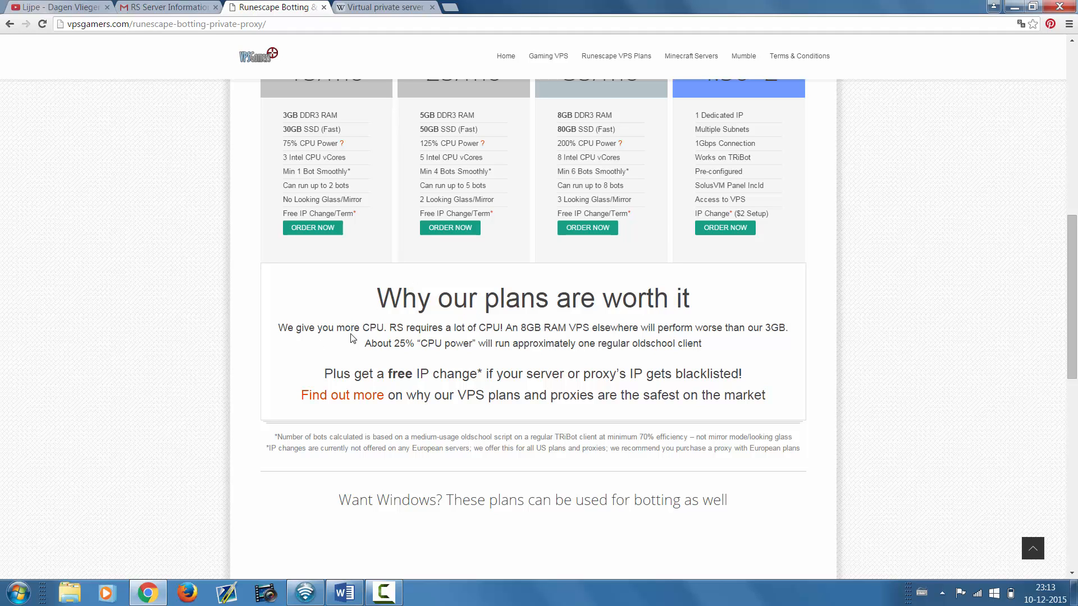
pyautogui.moveTo(494, 338)
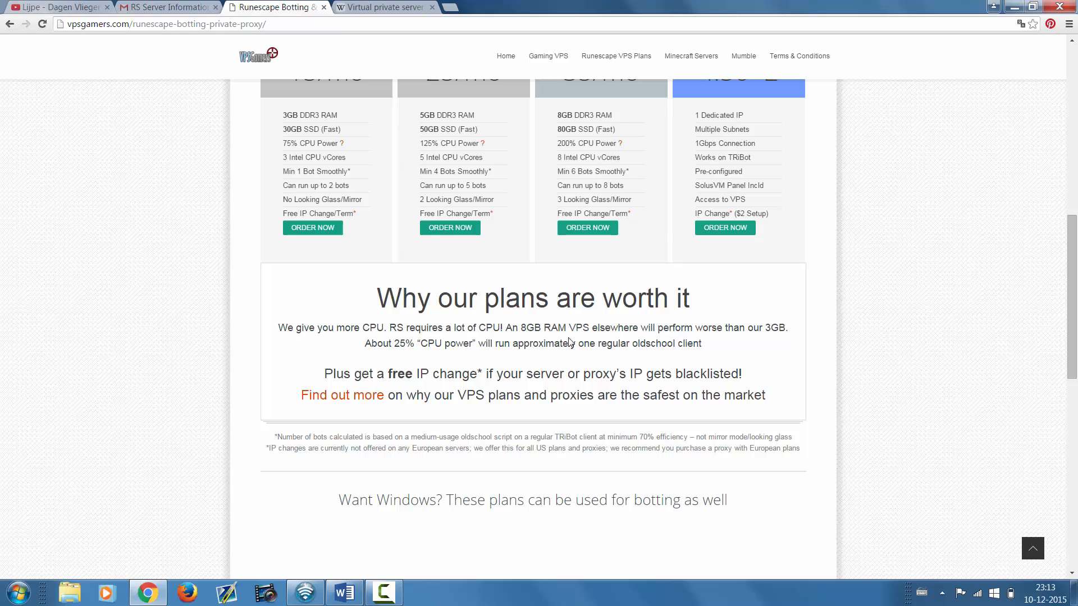
pyautogui.moveTo(748, 332)
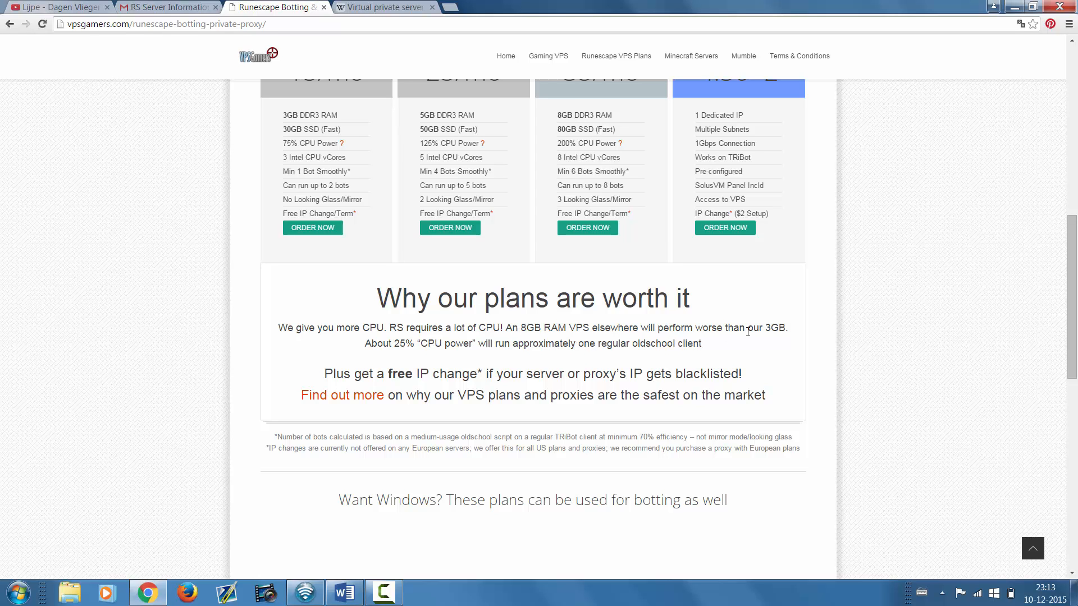
pyautogui.moveTo(451, 343)
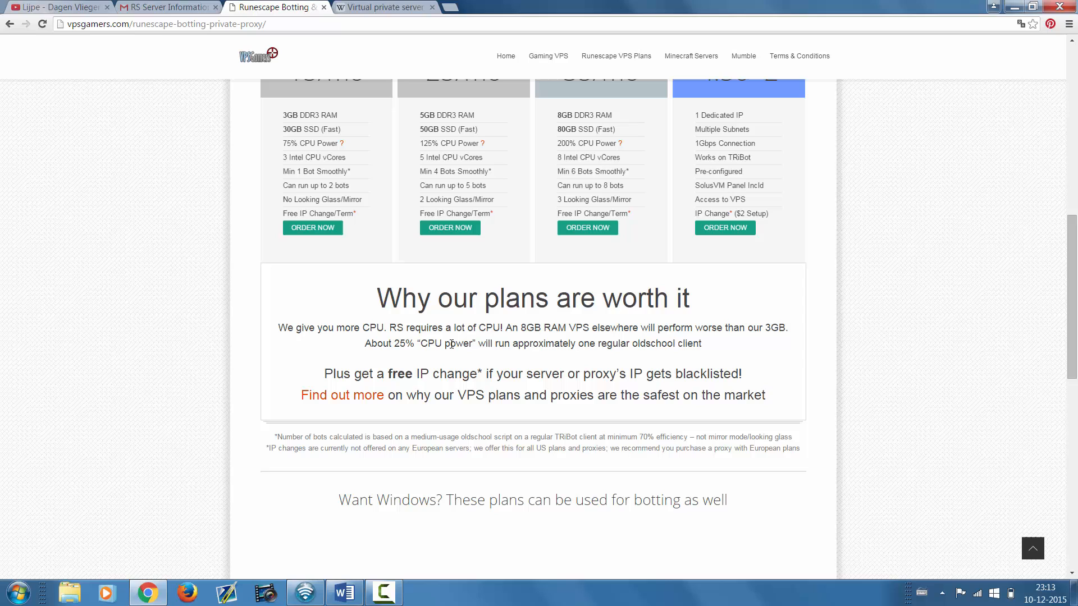
pyautogui.moveTo(525, 348)
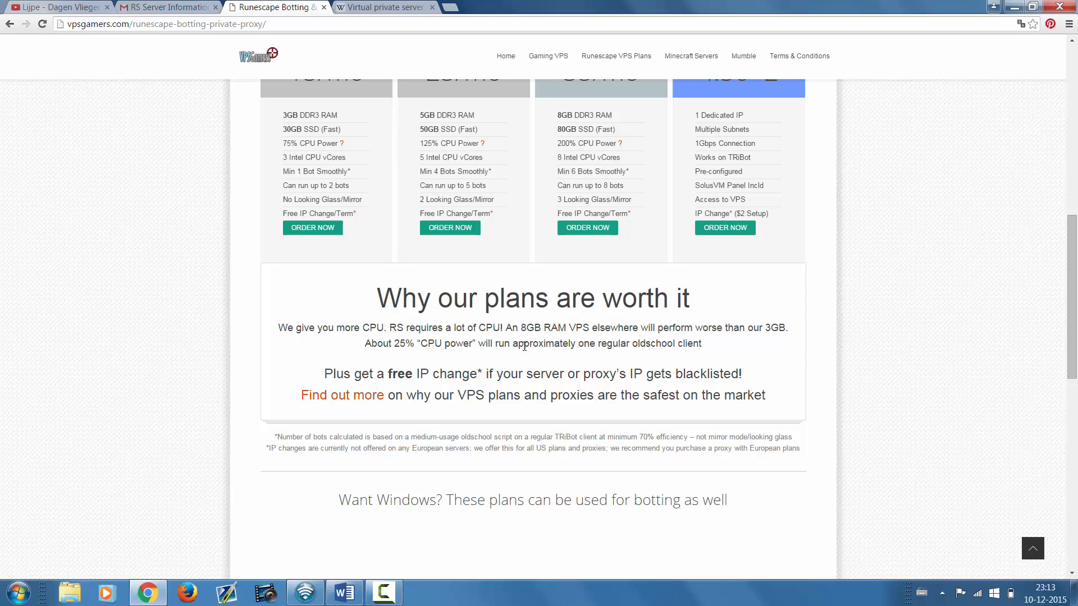
pyautogui.moveTo(624, 339)
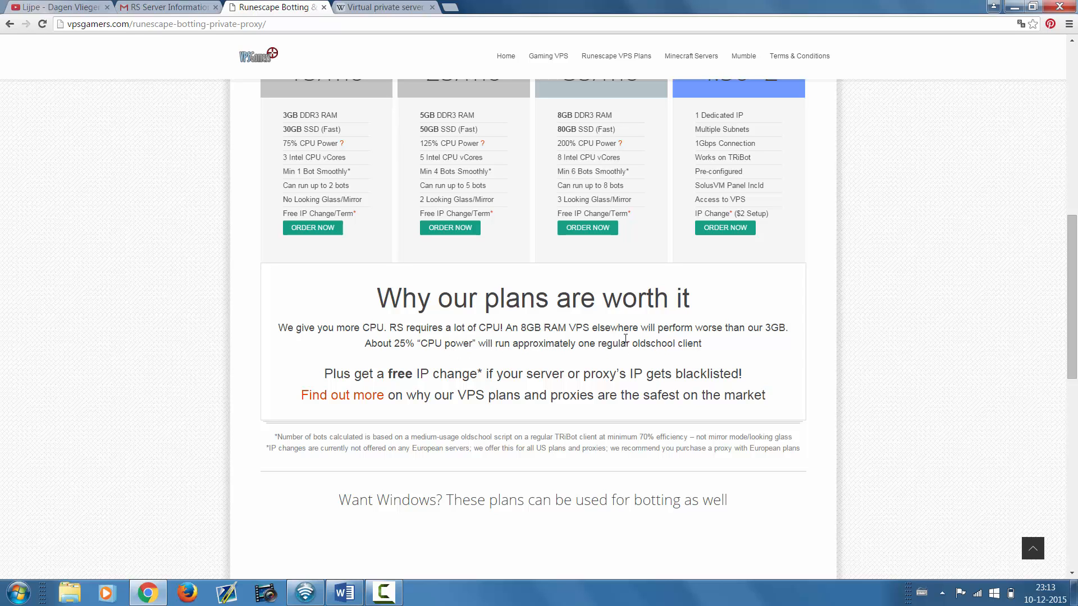
pyautogui.scroll(-3)
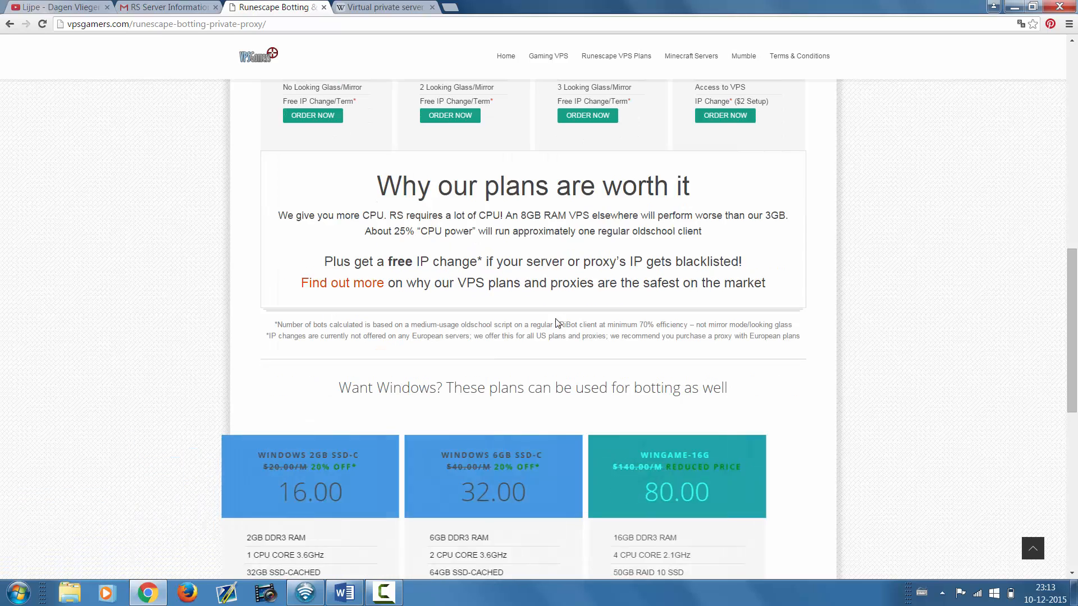
# Step: Scroll to the page bottom showing the instant VPS promo and 'Some of our Features'
pyautogui.scroll(-3)
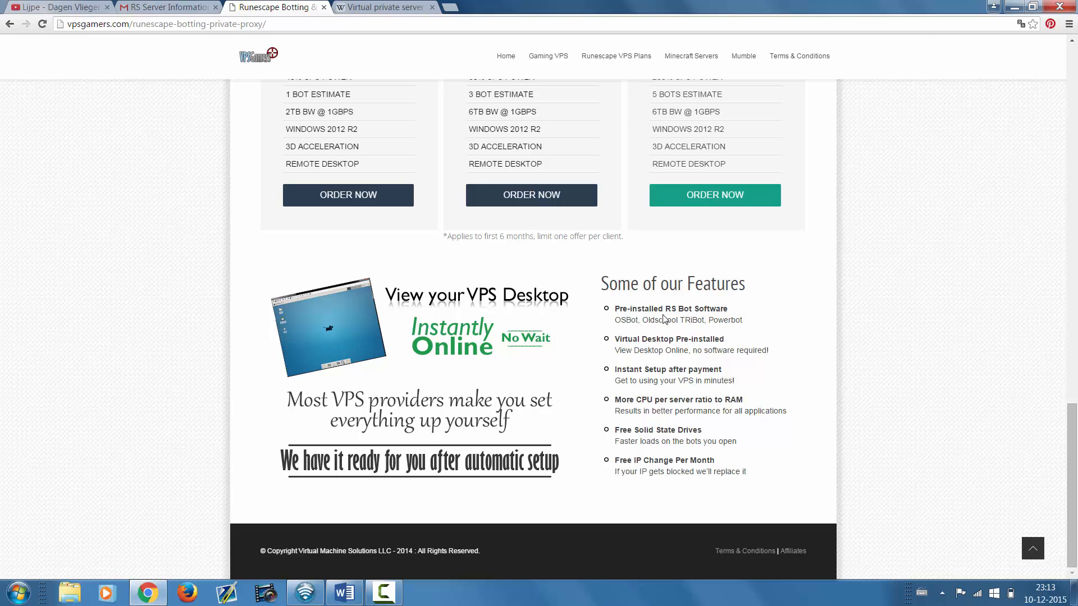
pyautogui.moveTo(698, 314)
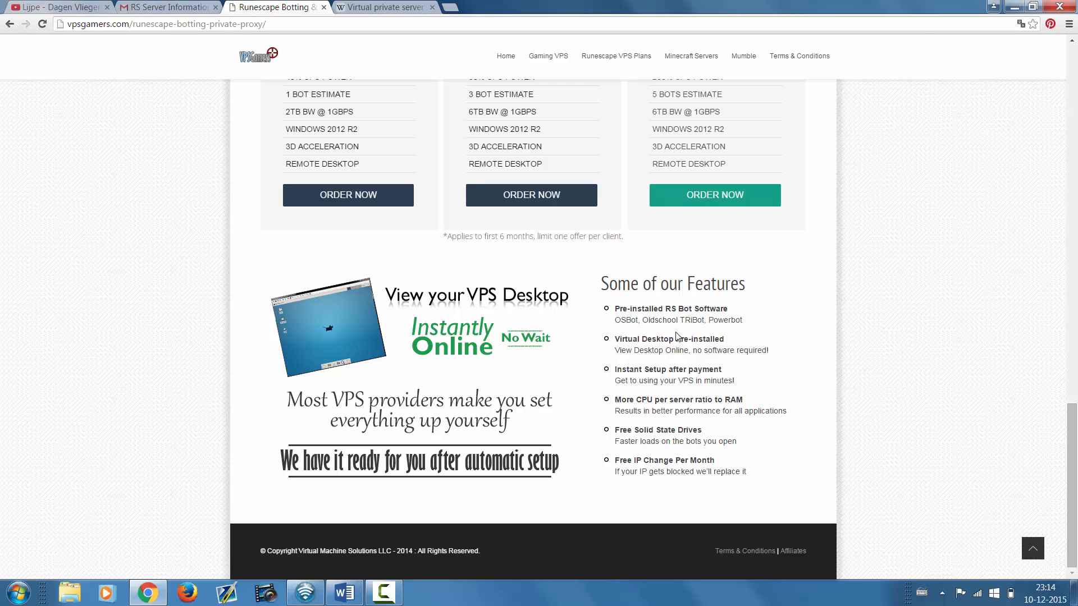
pyautogui.moveTo(651, 396)
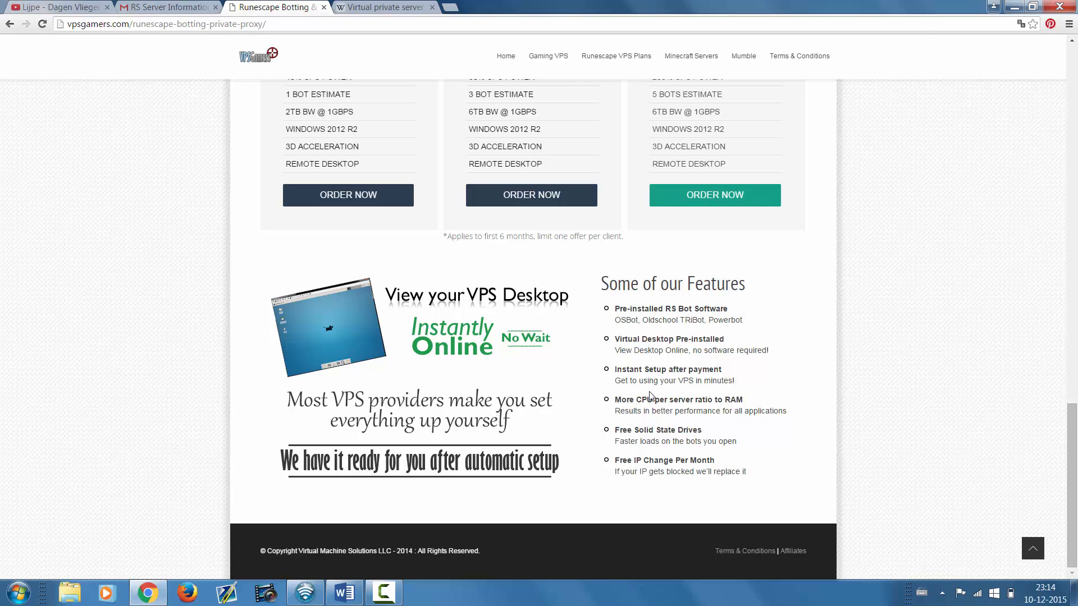
pyautogui.moveTo(704, 400)
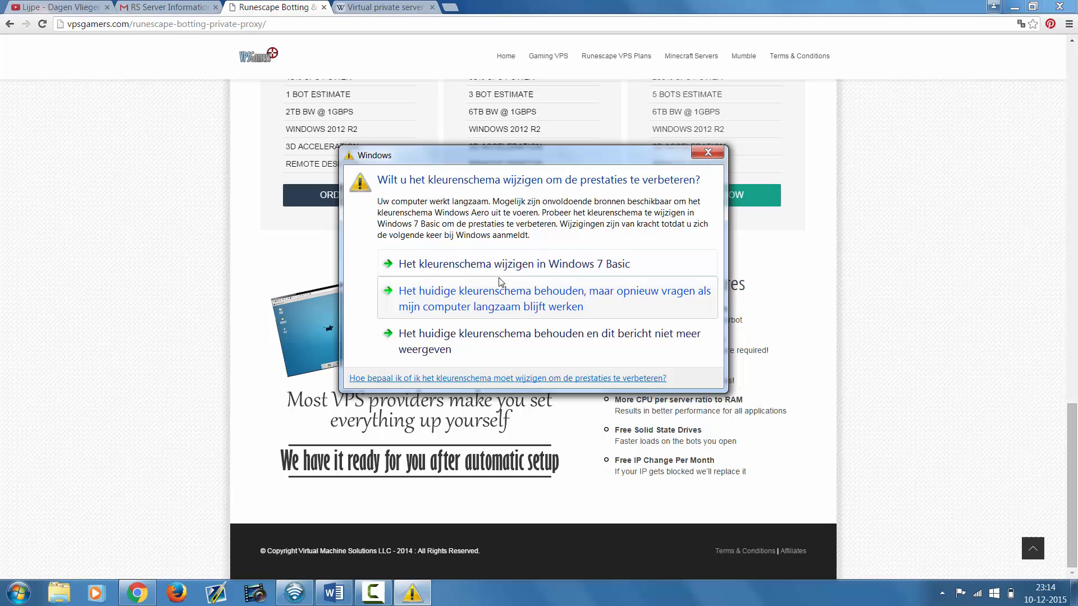
pyautogui.moveTo(432, 349)
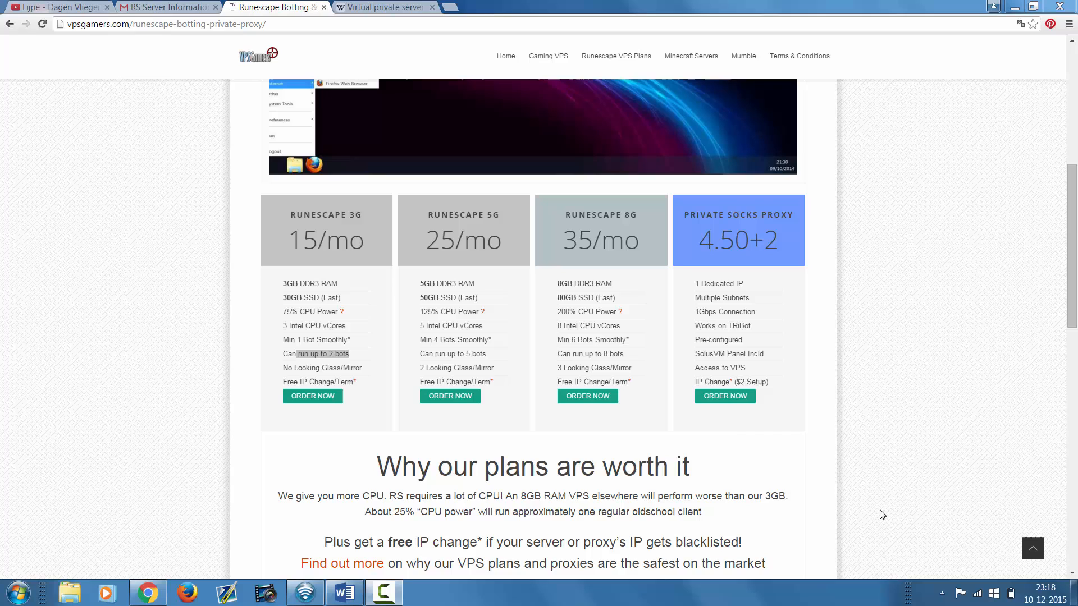
pyautogui.moveTo(251, 250)
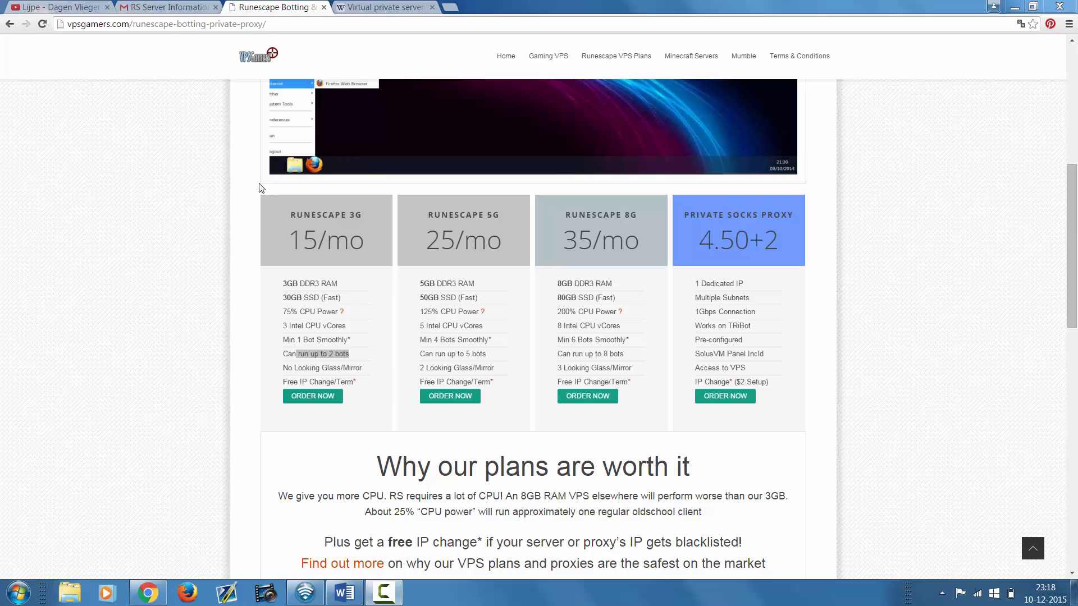
pyautogui.moveTo(265, 202)
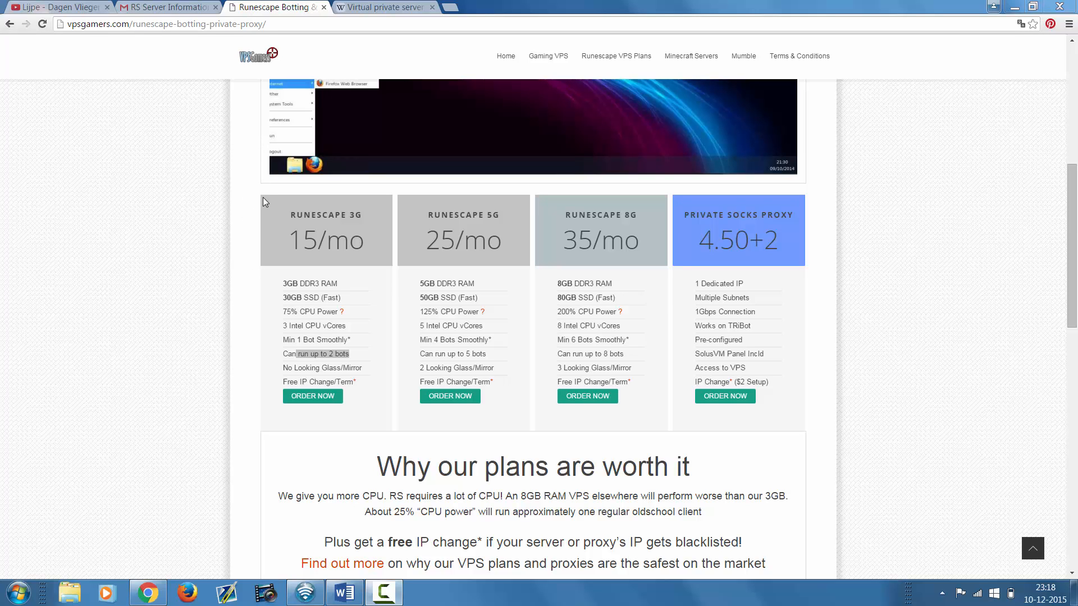
pyautogui.moveTo(282, 206)
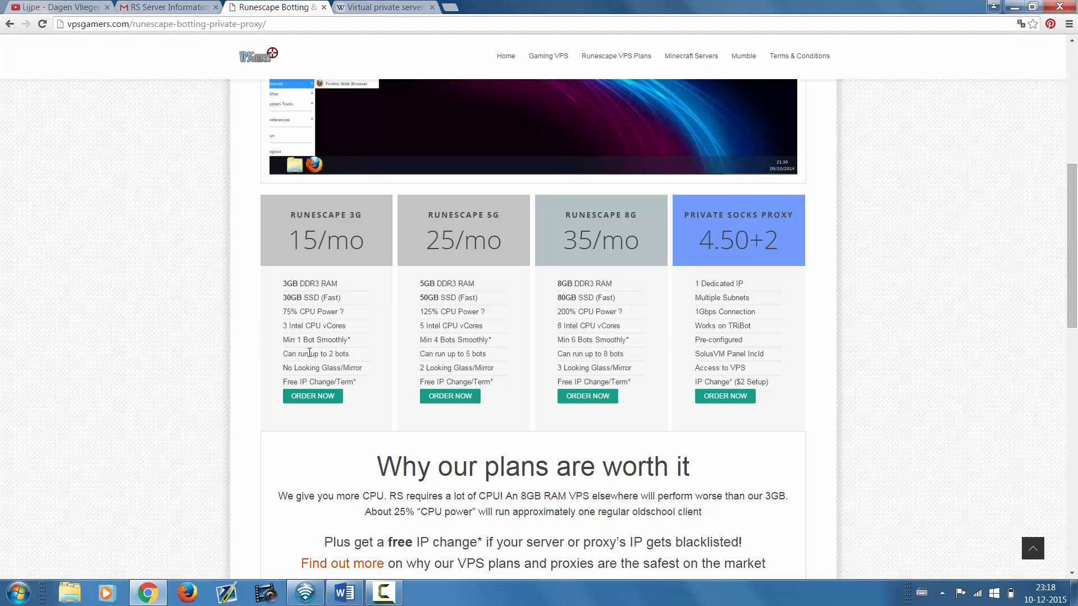
pyautogui.moveTo(333, 368)
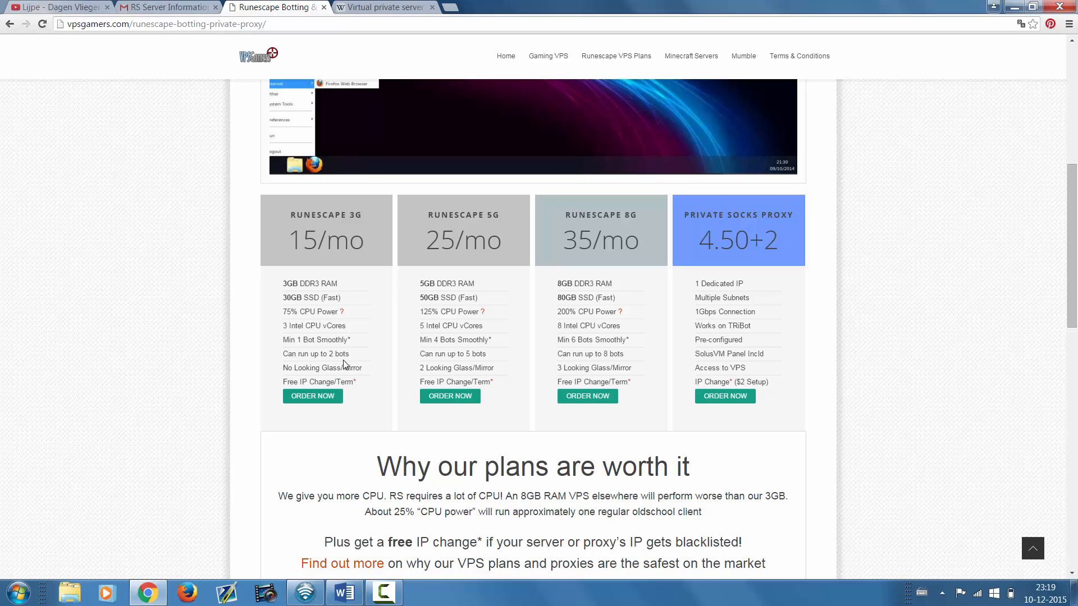
pyautogui.moveTo(324, 348)
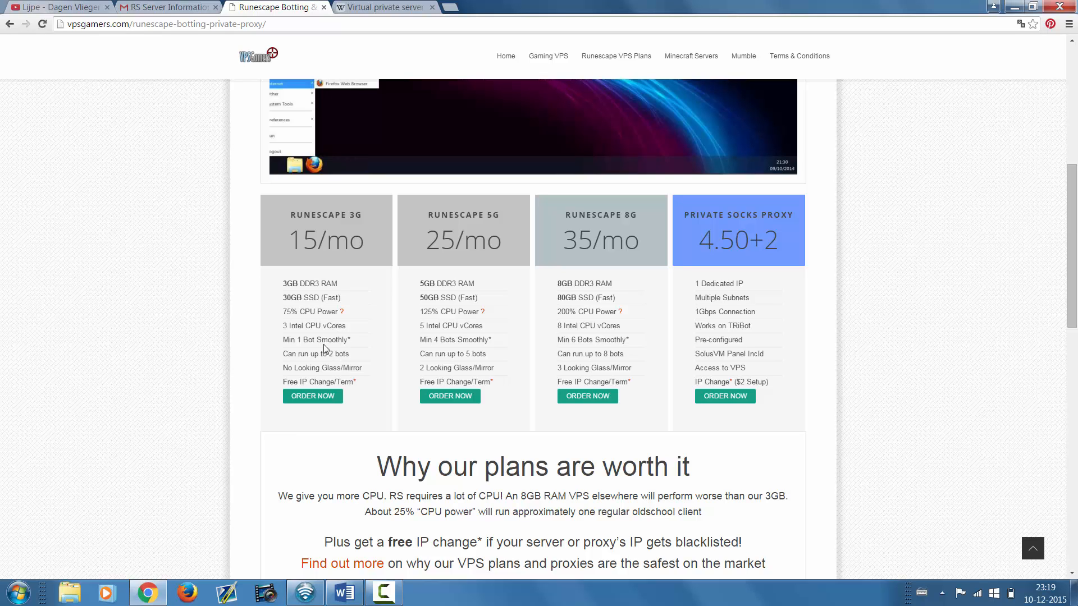
pyautogui.moveTo(396, 299)
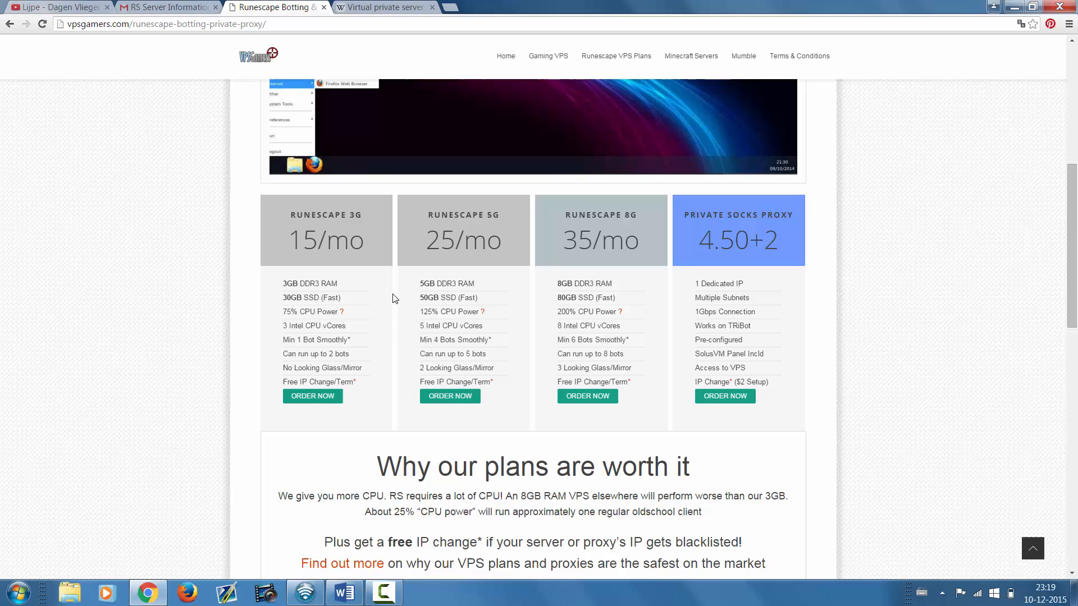
pyautogui.moveTo(288, 368)
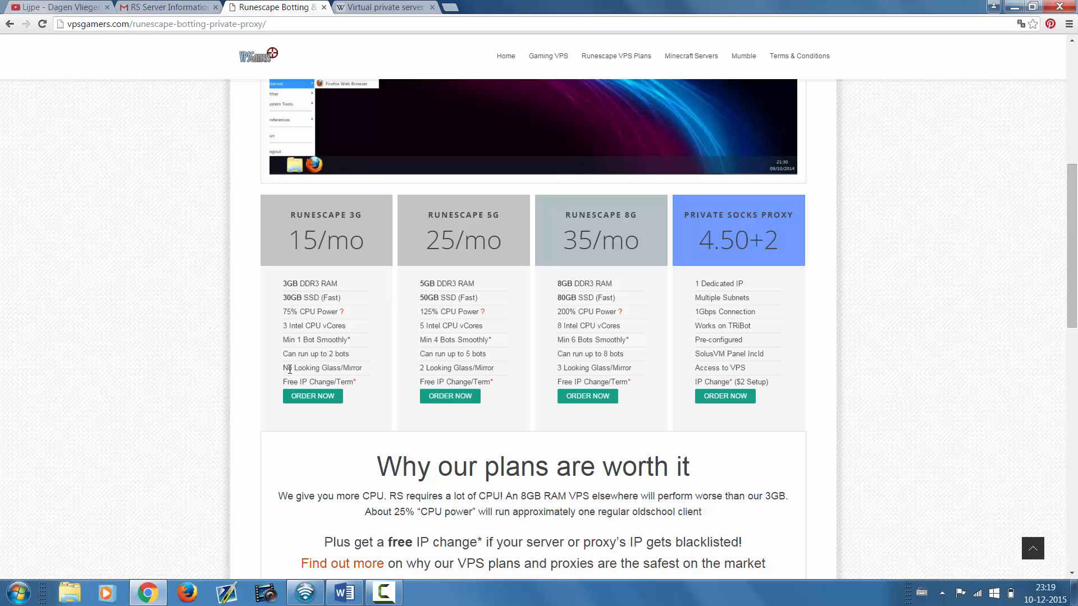
pyautogui.moveTo(318, 379)
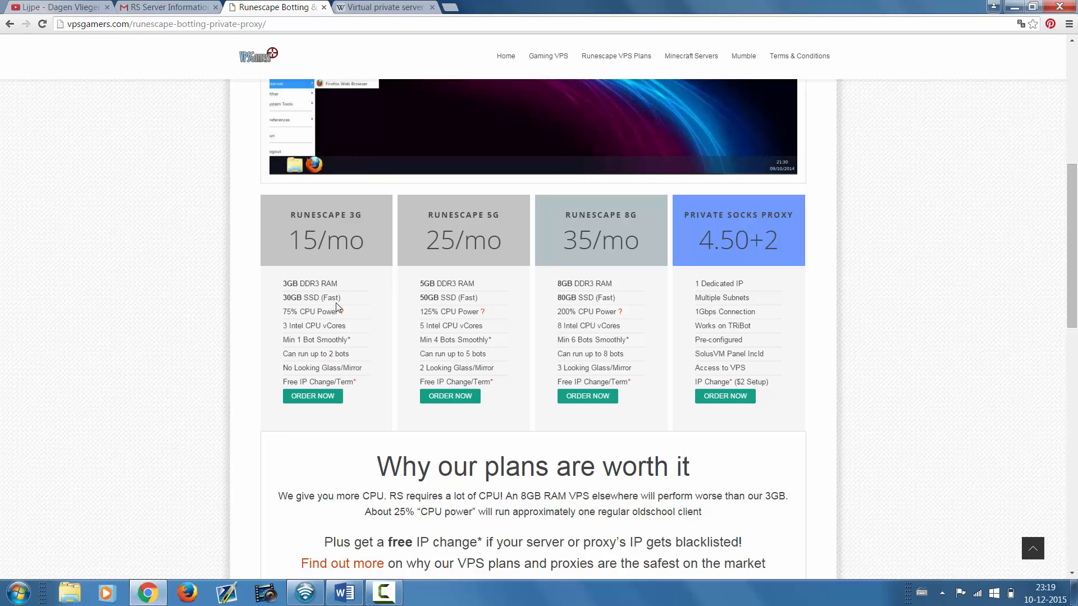
pyautogui.moveTo(471, 265)
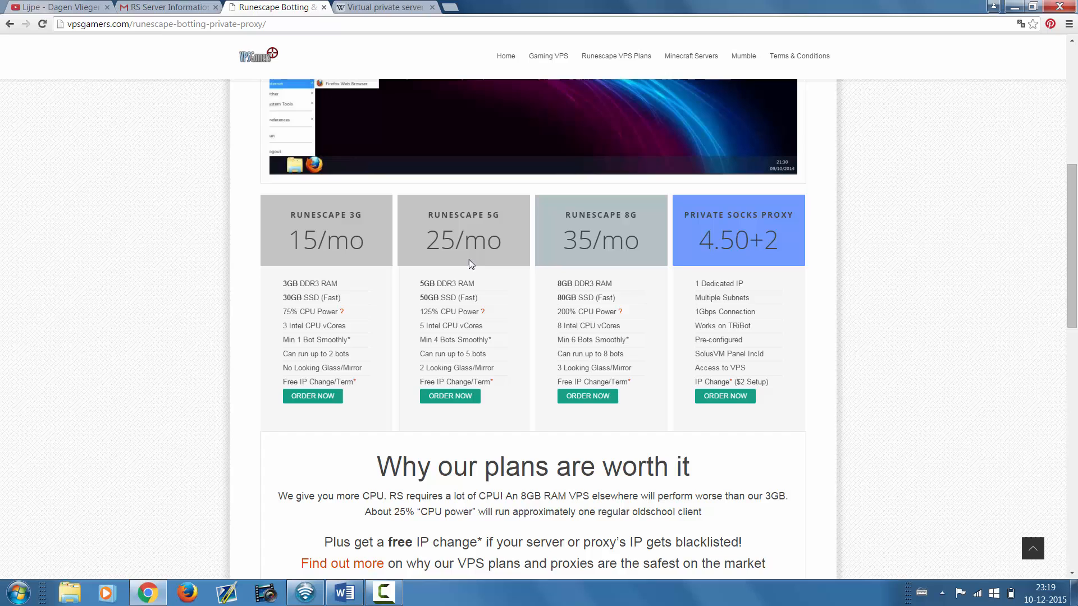
# Step: Review the 3G/5G/8G pricing, highlighting the 8GB plan's 35 price, then go to Client Login
pyautogui.scroll(-3)
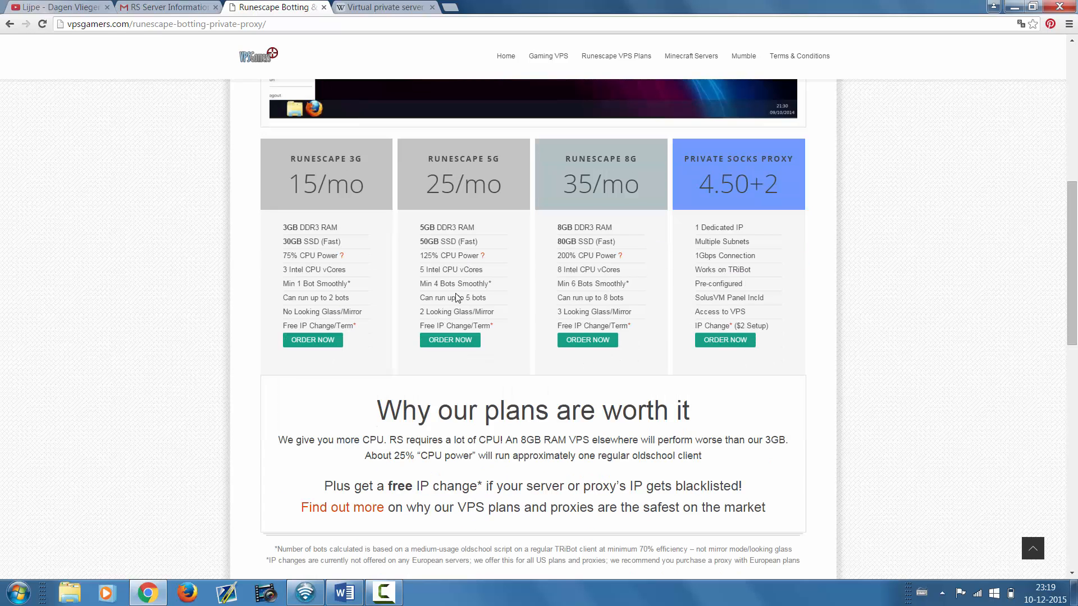
pyautogui.moveTo(475, 297)
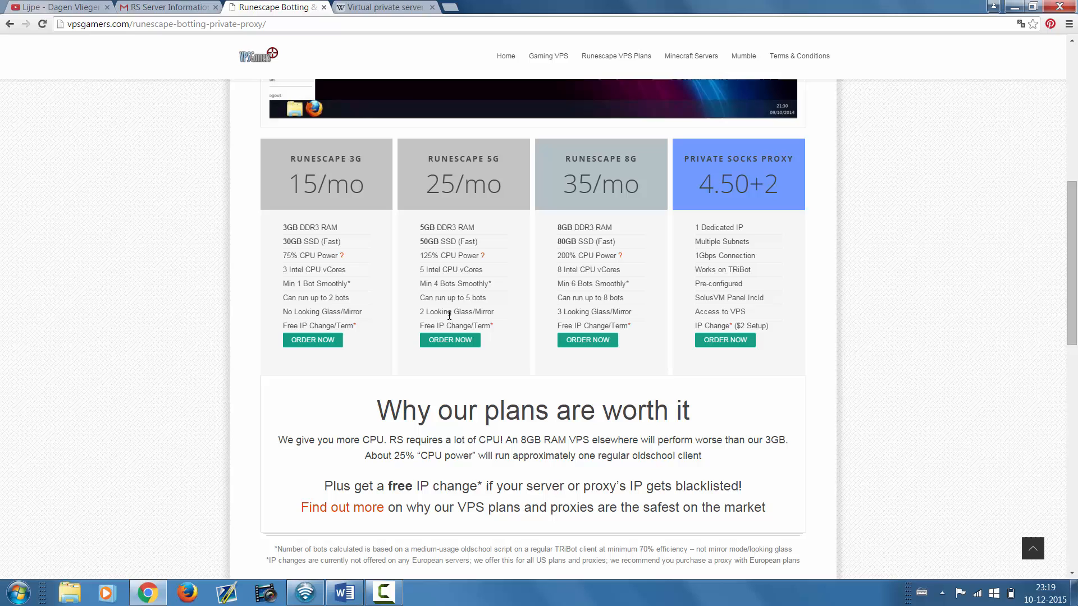
pyautogui.moveTo(450, 311)
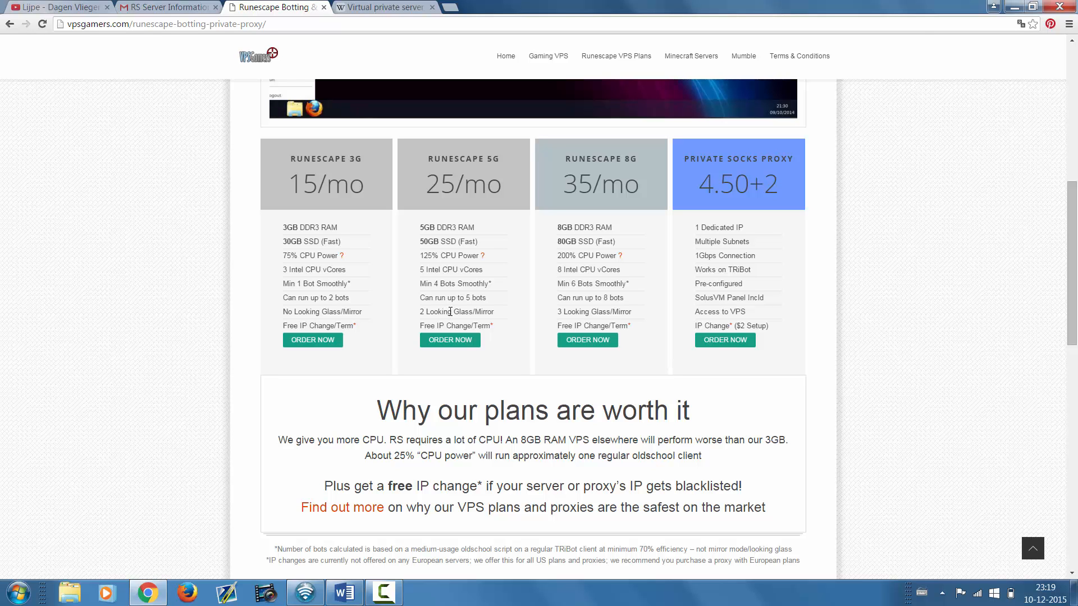
pyautogui.moveTo(568, 181)
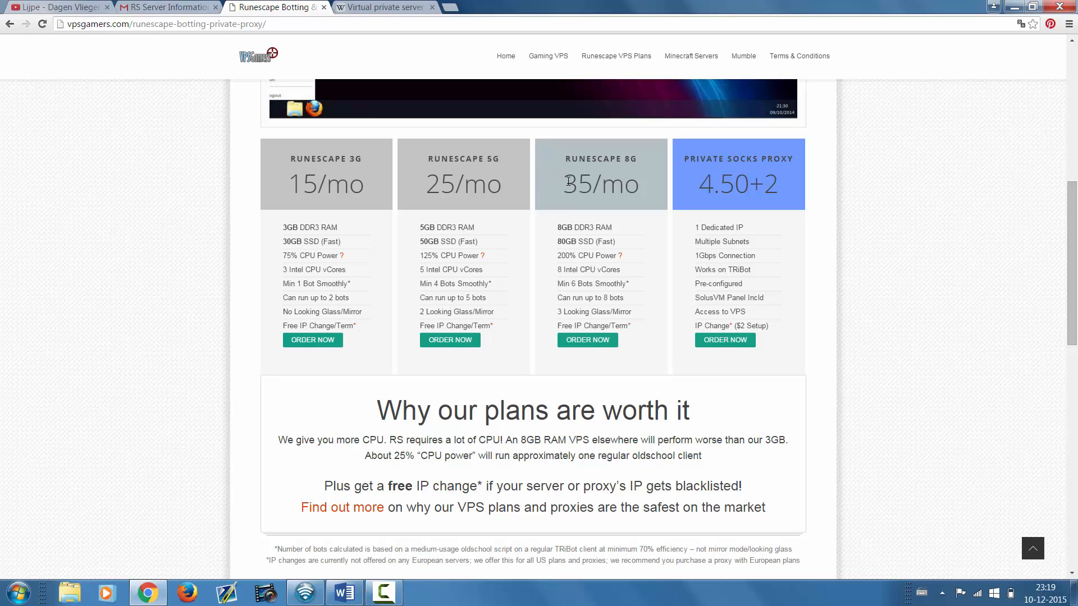
pyautogui.doubleClick(582, 184)
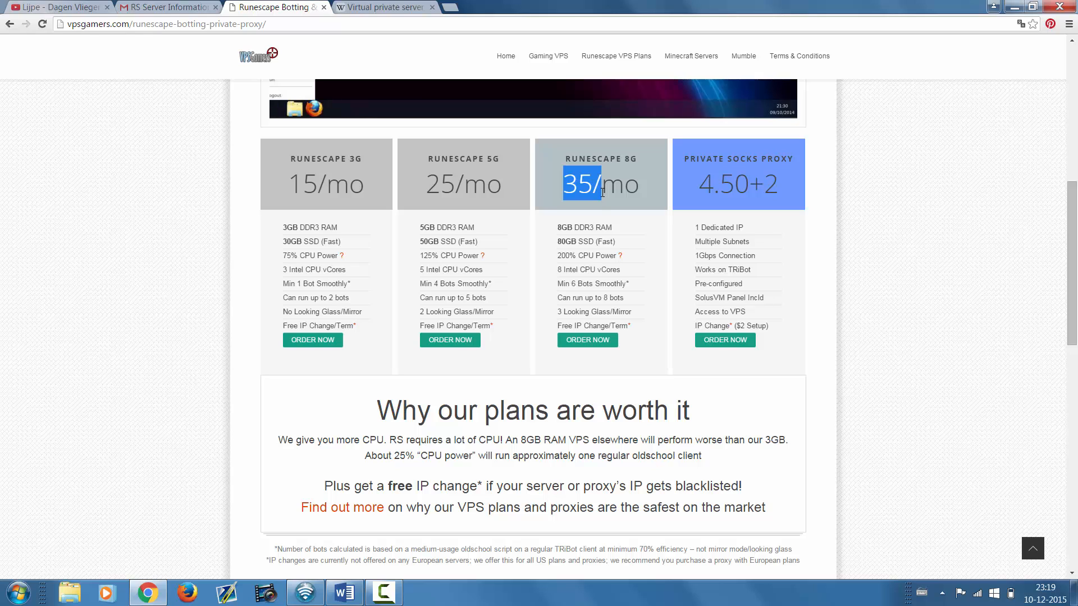
pyautogui.moveTo(602, 298)
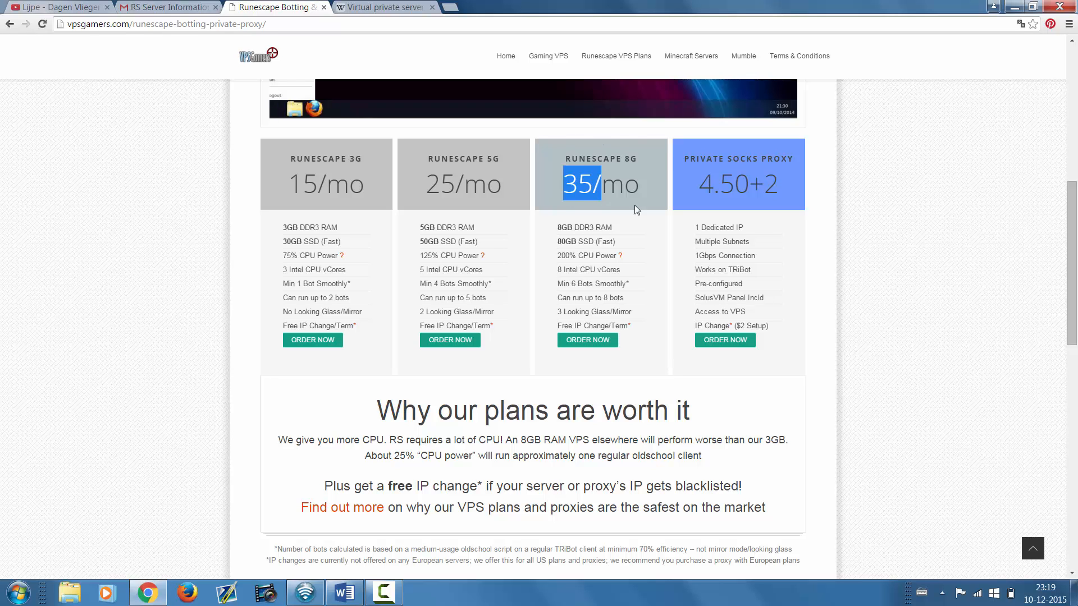
pyautogui.moveTo(496, 151)
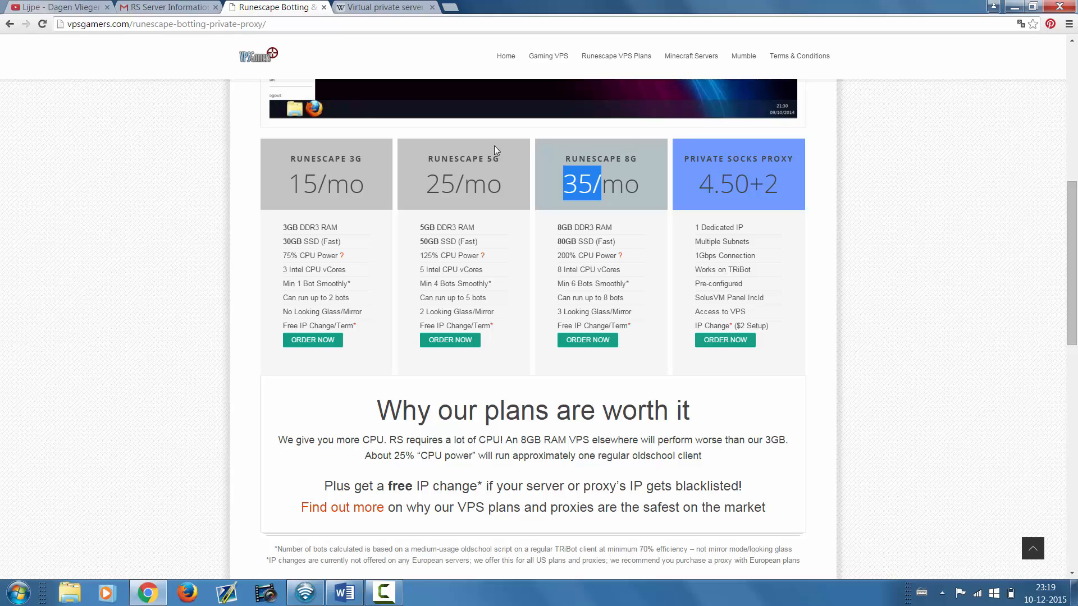
pyautogui.moveTo(471, 192)
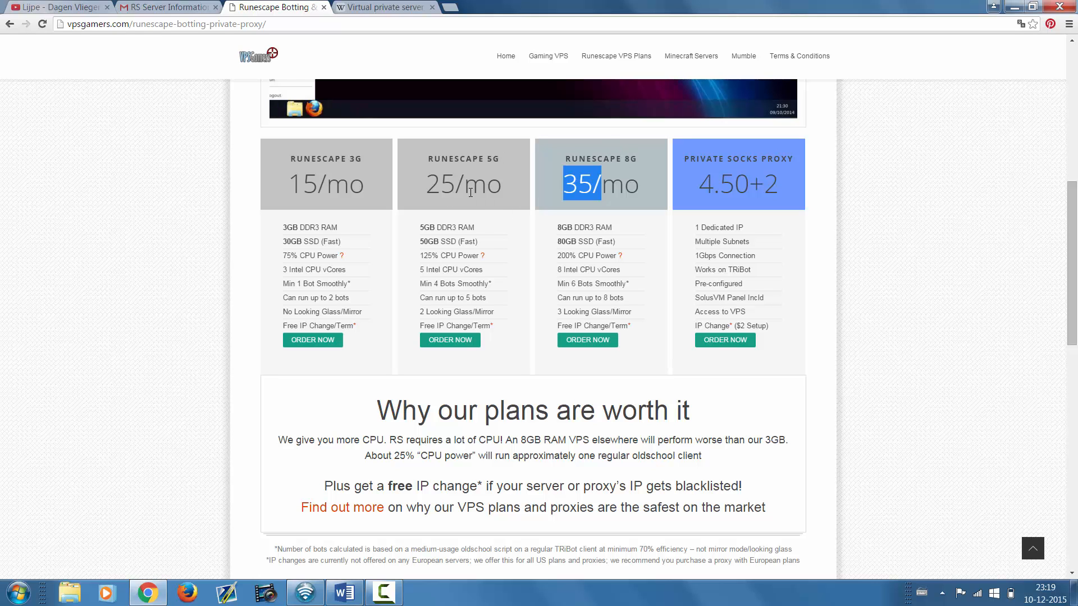
pyautogui.moveTo(452, 216)
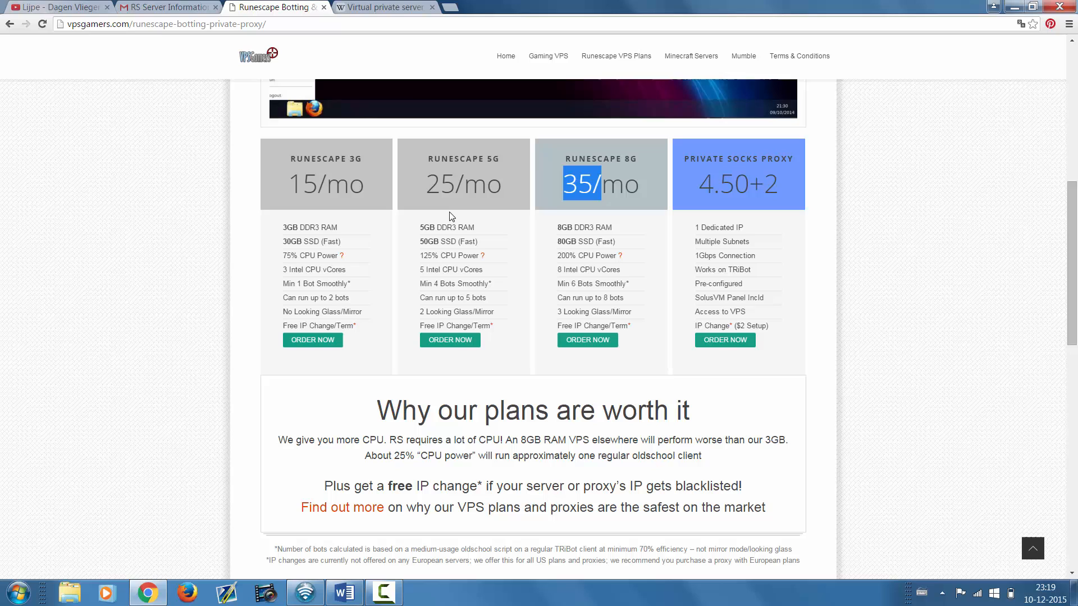
pyautogui.moveTo(578, 313)
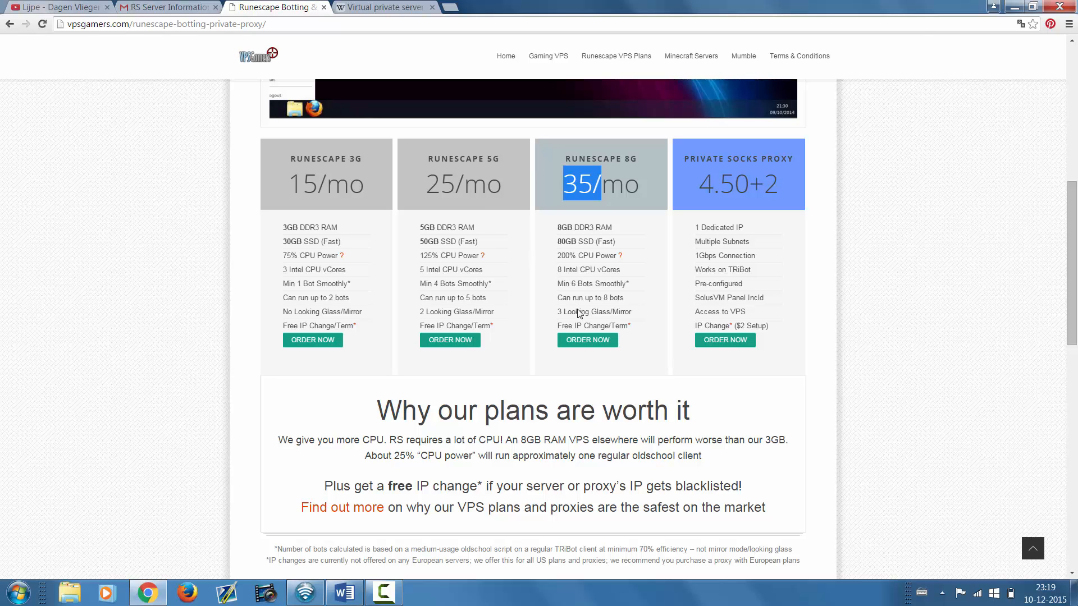
pyautogui.doubleClick(561, 312)
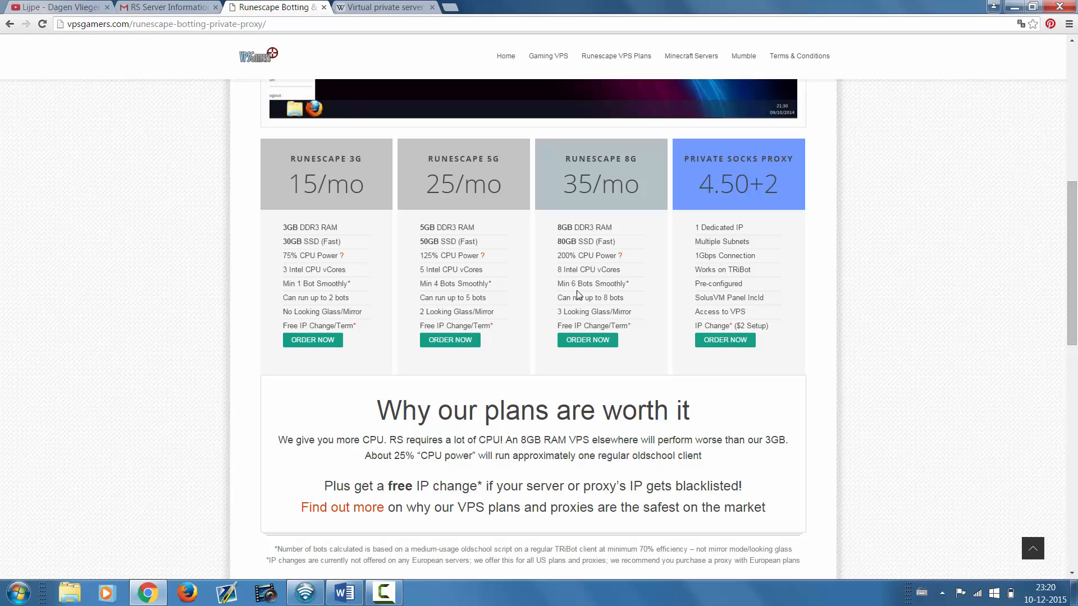
pyautogui.moveTo(575, 278)
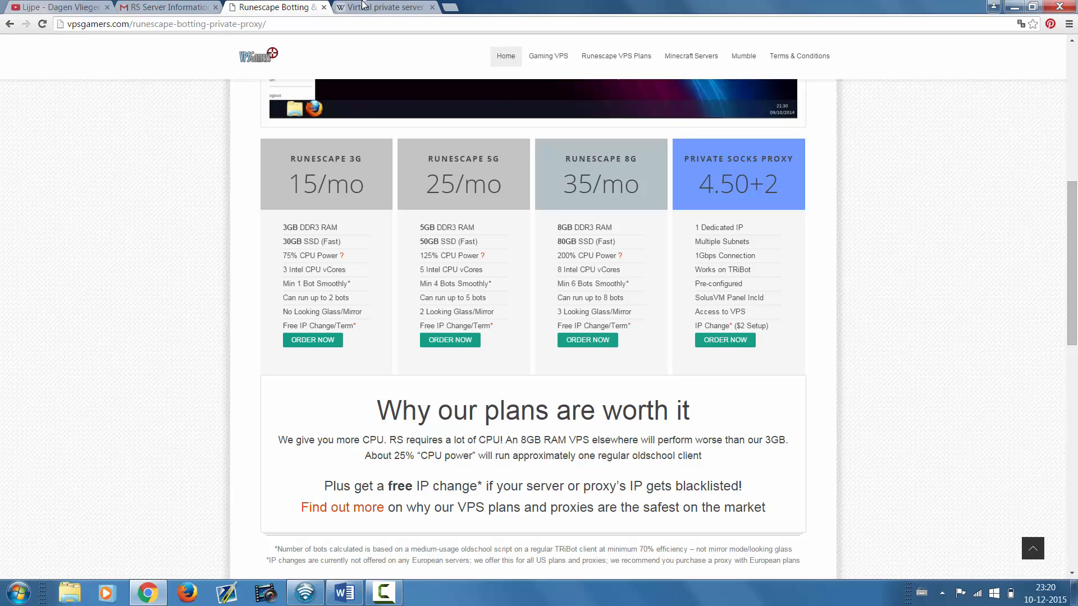
pyautogui.moveTo(440, 298)
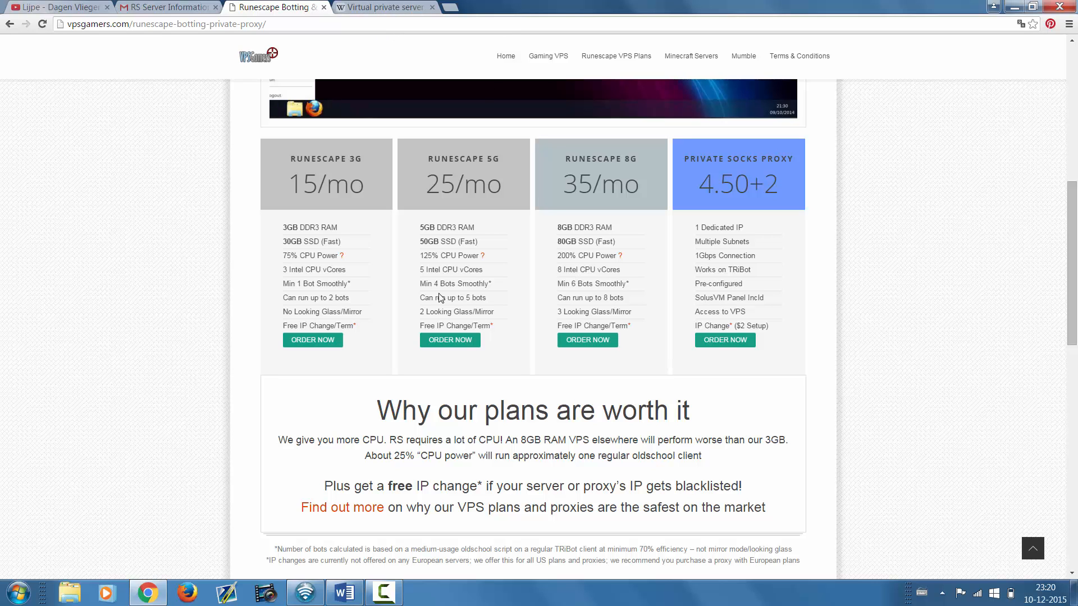
pyautogui.moveTo(498, 162)
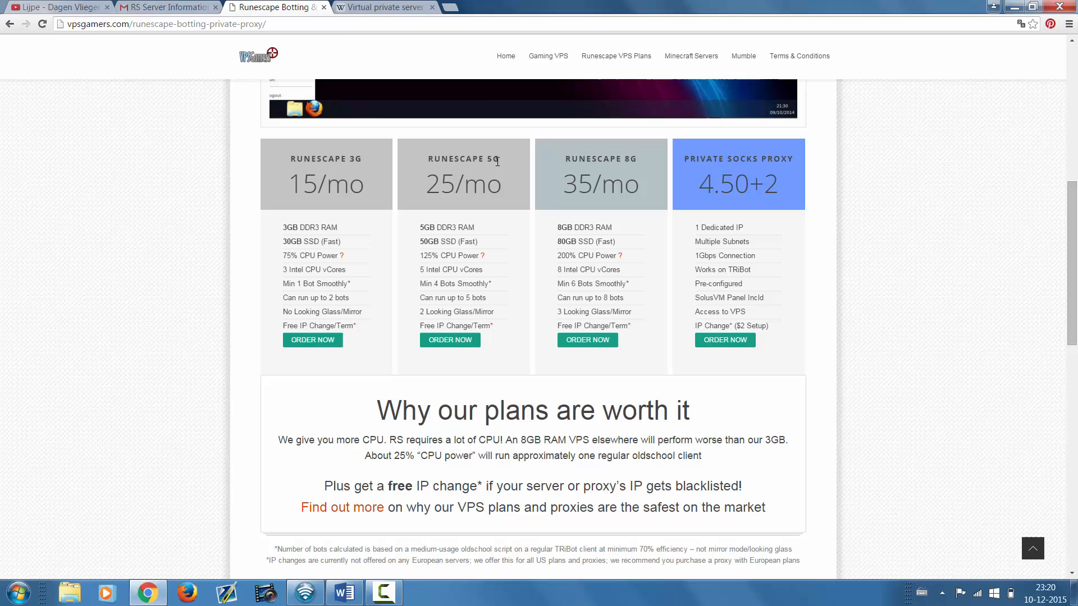
pyautogui.click(506, 55)
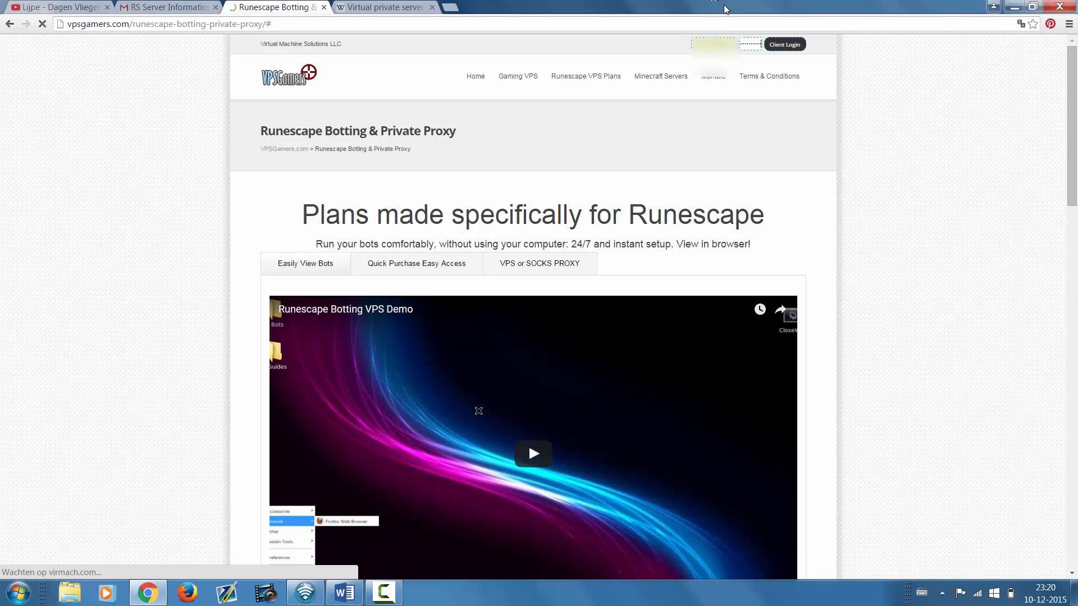
# Step: Open the RS 5+ Runescape Gaming service and scroll its Manage Product page
pyautogui.click(785, 45)
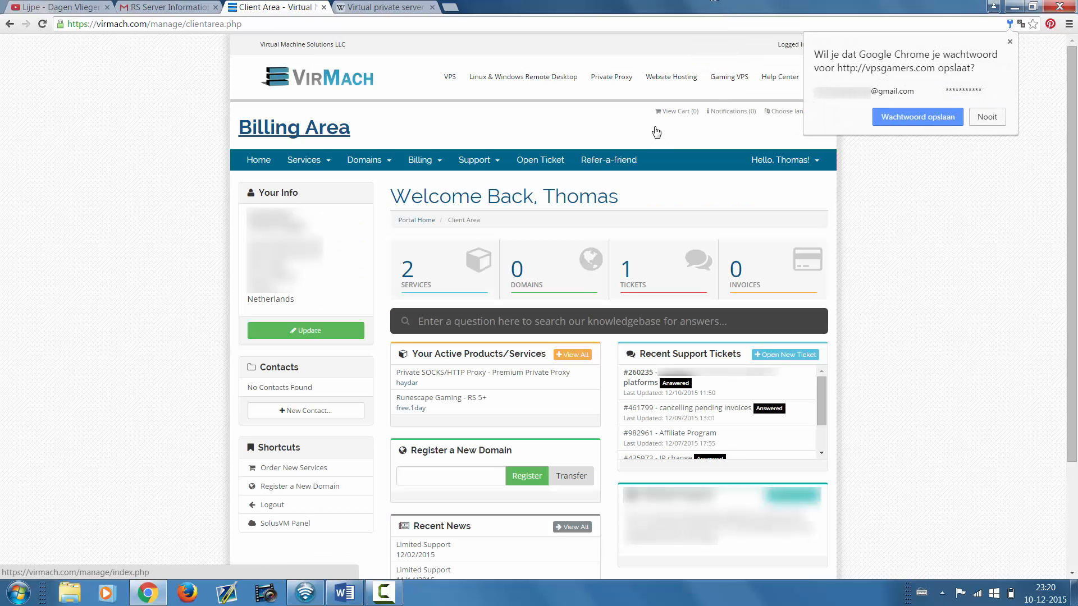
pyautogui.moveTo(487, 224)
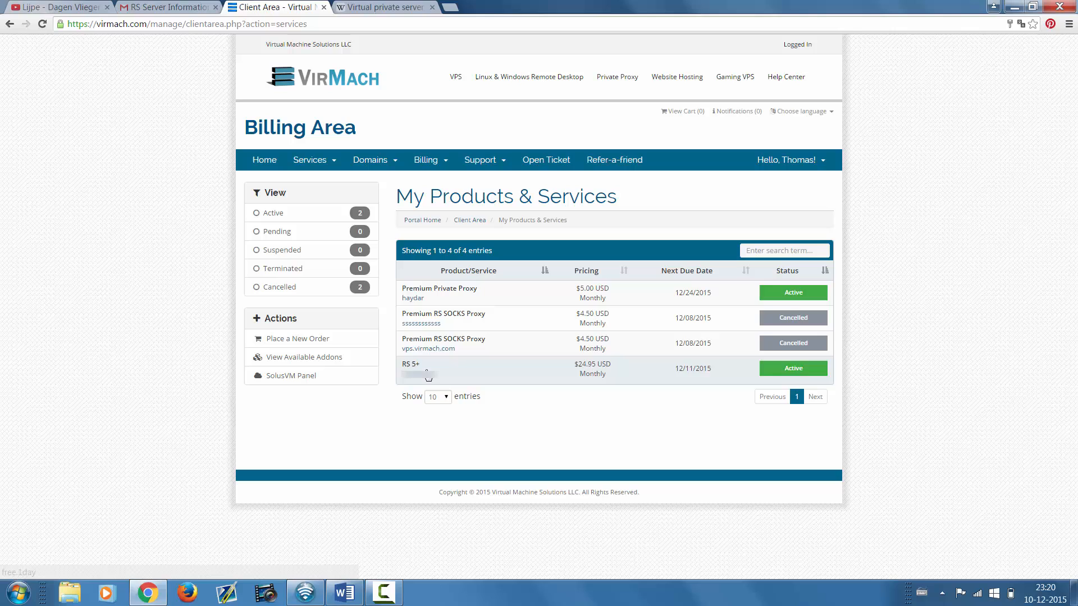
pyautogui.moveTo(583, 373)
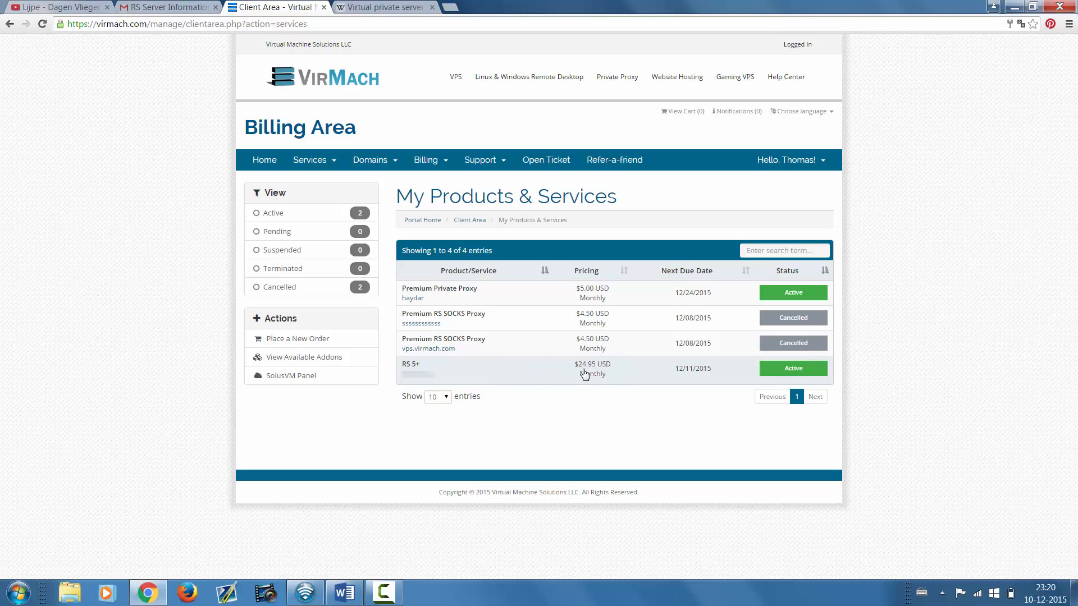
pyautogui.moveTo(582, 381)
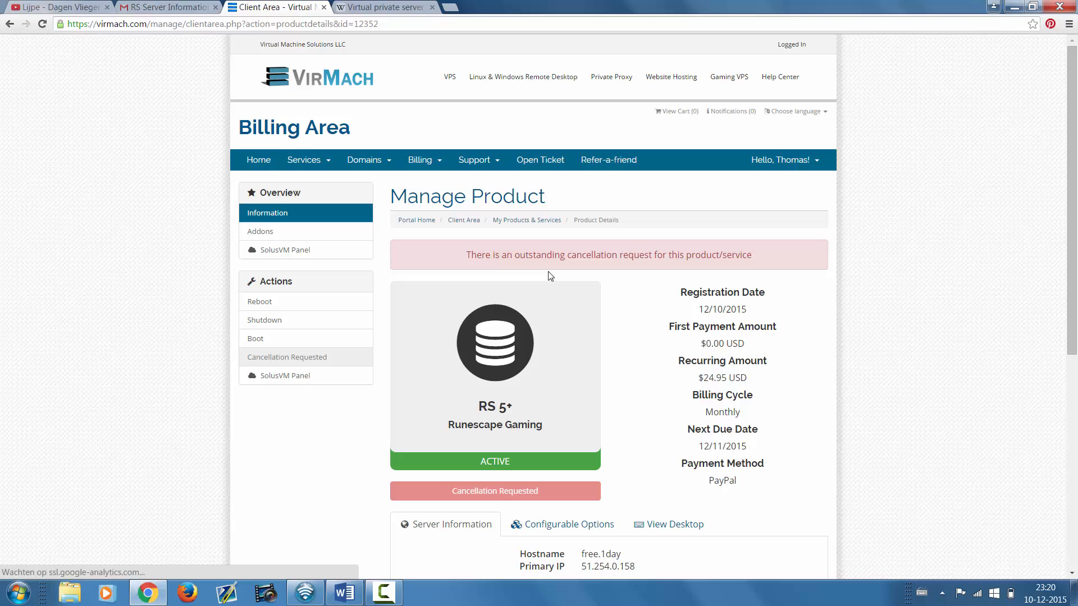
pyautogui.scroll(-3)
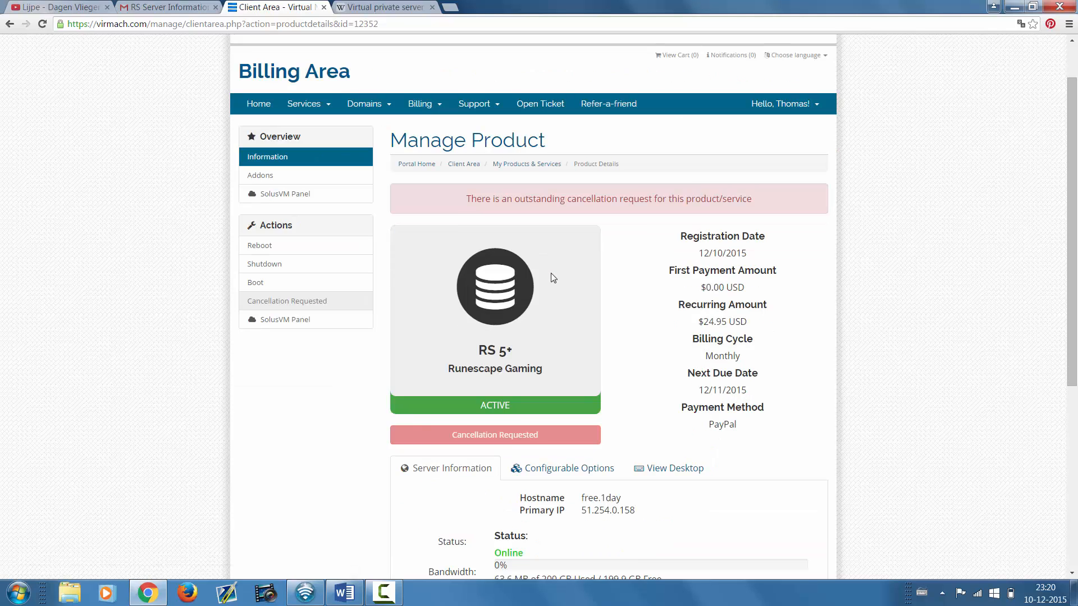
pyautogui.scroll(-3)
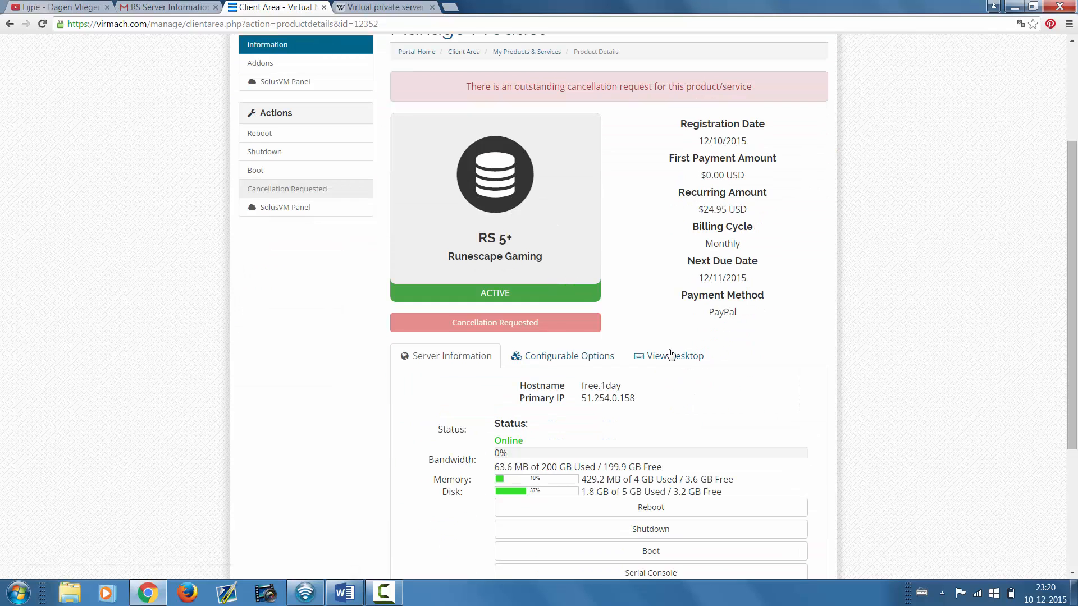
# Step: Open View Desktop and enter the root password found in the Gmail welcome email
pyautogui.click(675, 356)
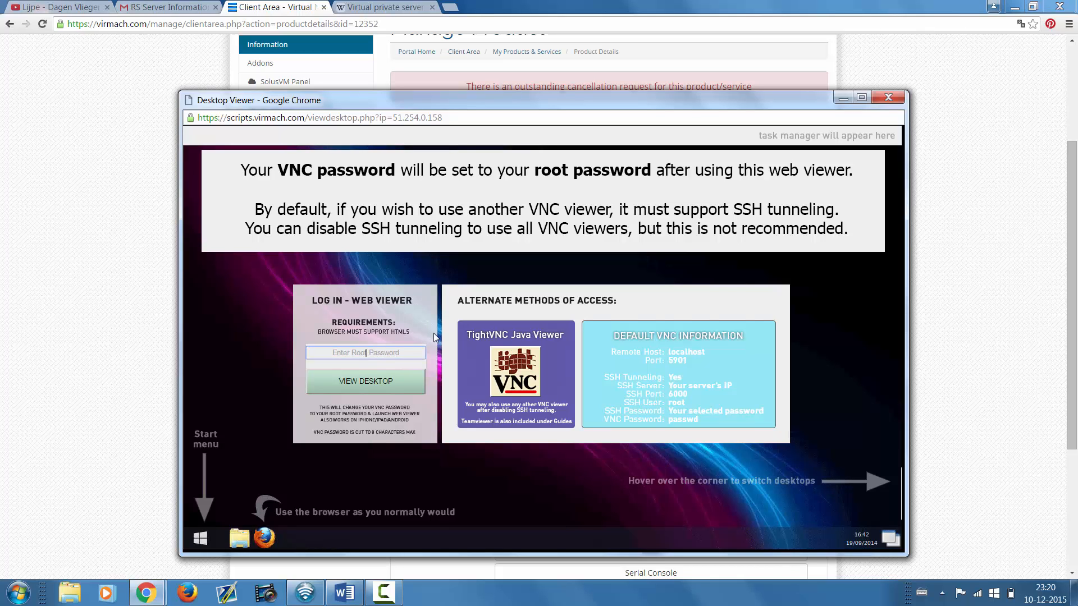
pyautogui.moveTo(375, 343)
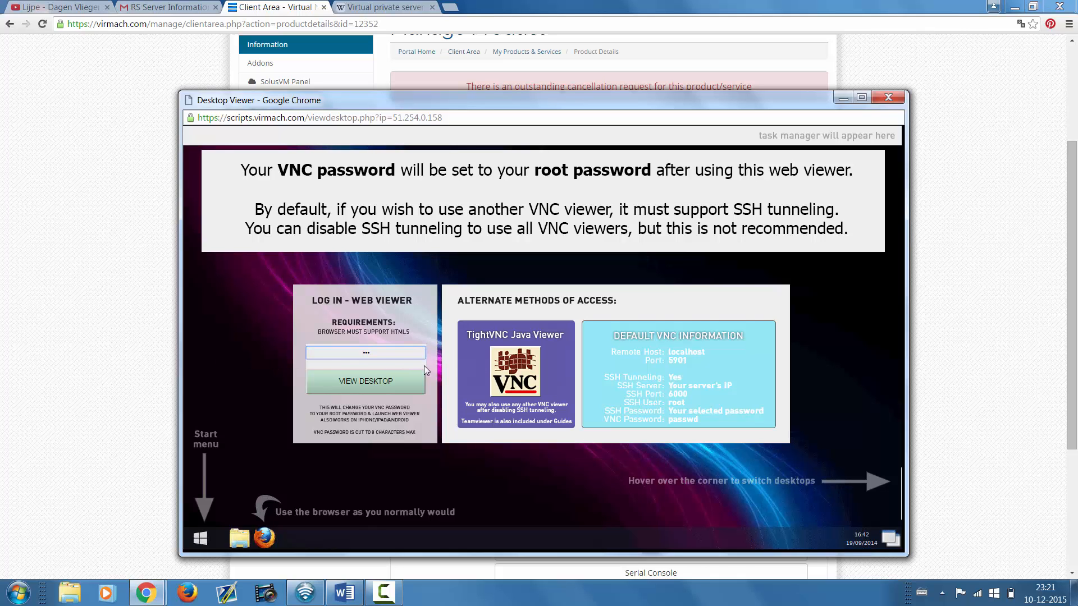
pyautogui.click(890, 97)
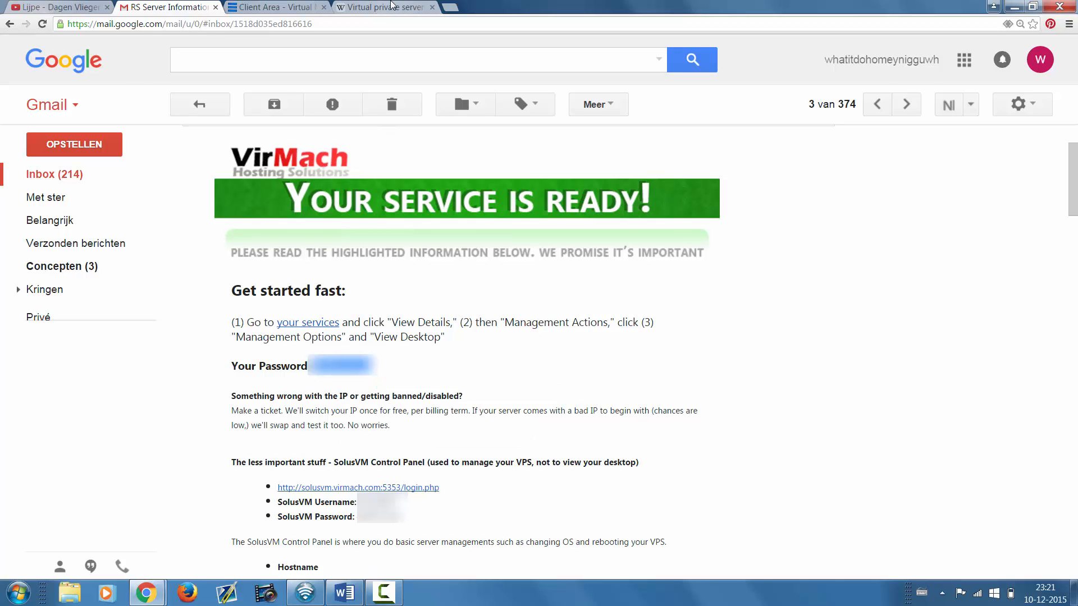
pyautogui.click(390, 8)
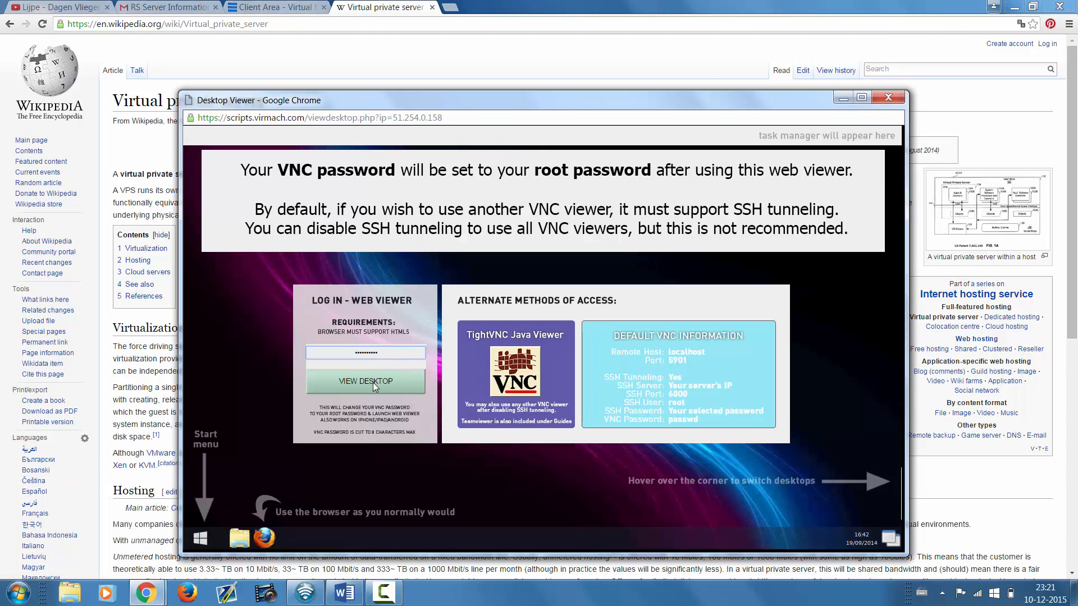
# Step: Log in with VIEW DESKTOP, retrying until the noVNC session connects
pyautogui.click(366, 381)
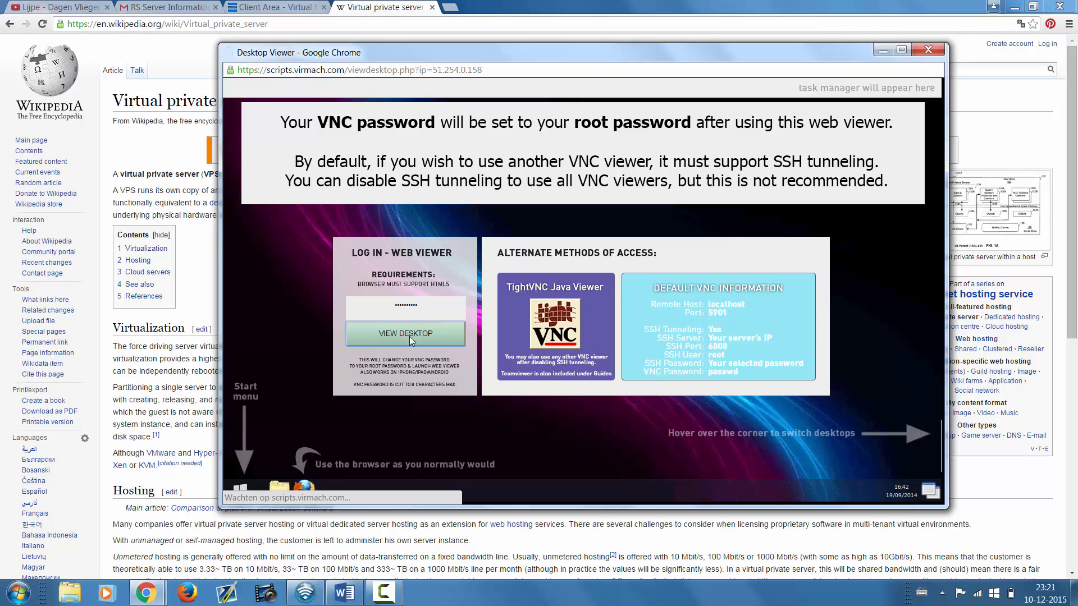
pyautogui.moveTo(350, 323)
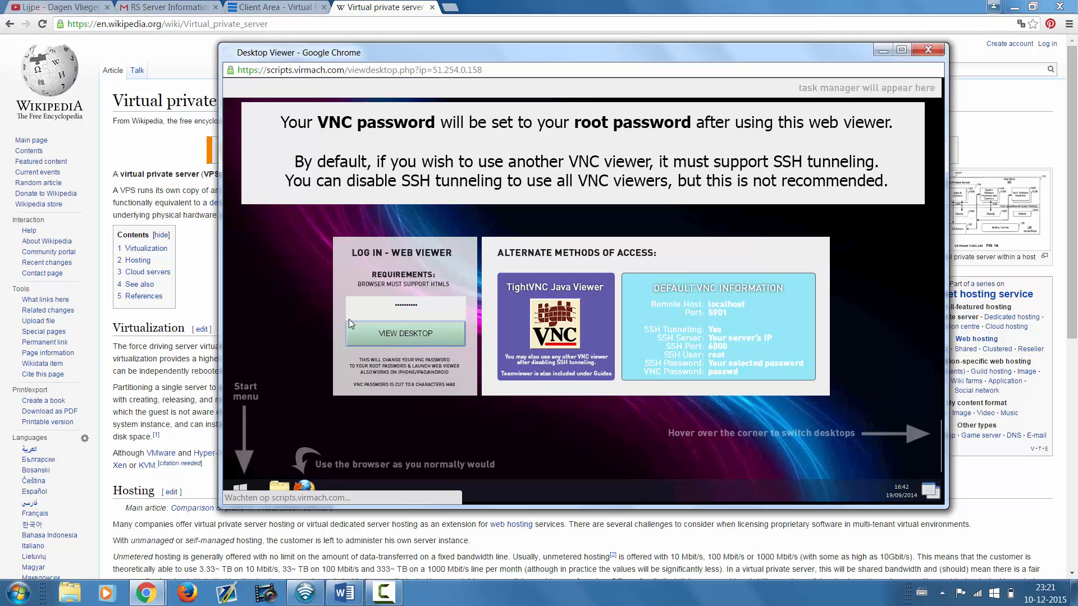
pyautogui.click(405, 334)
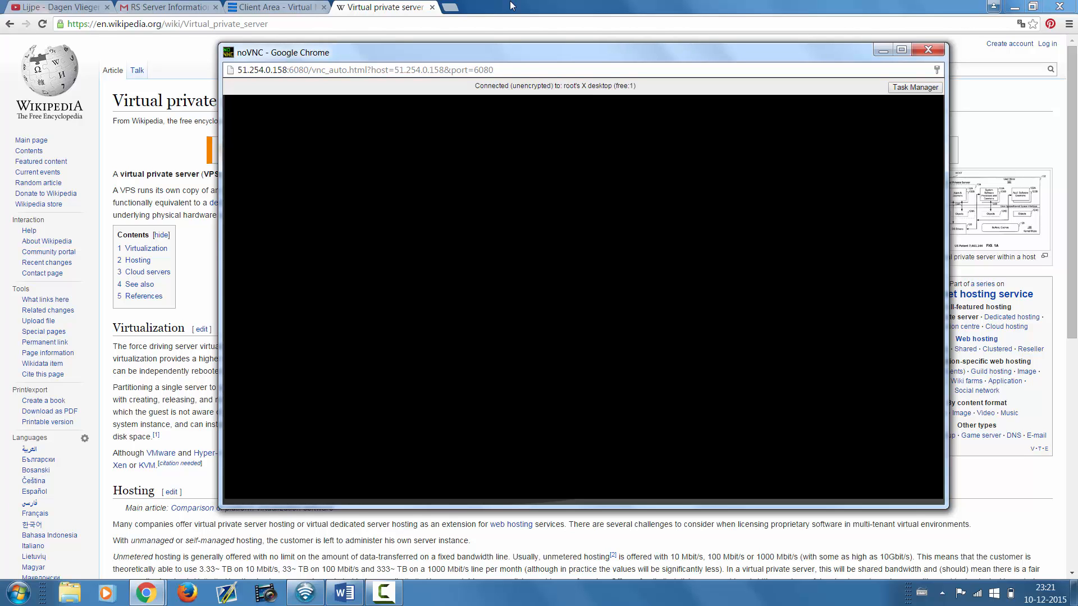
pyautogui.moveTo(469, 48)
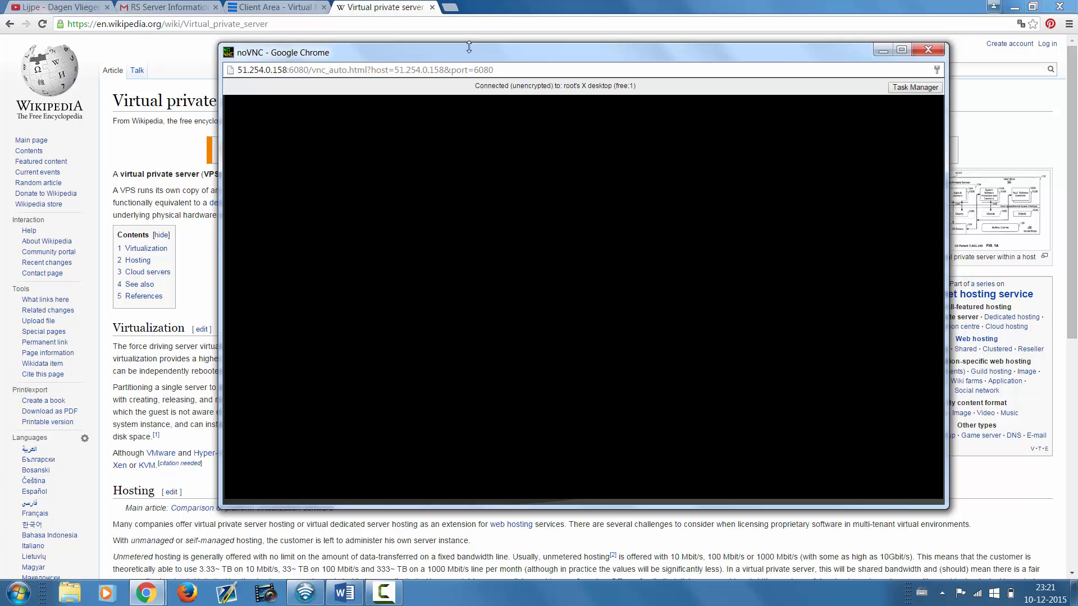
# Step: Enlarge the noVNC window until the RuneScape client login screen appears
pyautogui.moveTo(468, 52); pyautogui.dragTo(515, 3)
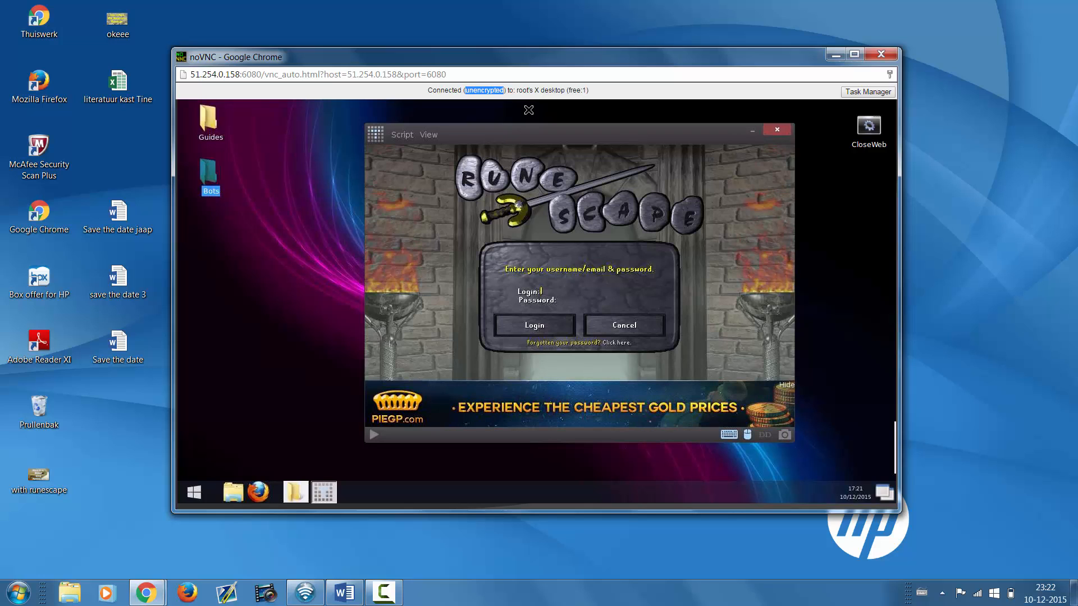
# Step: Open the remote desktop's Bots folder listing the OSBot, RSBot and TRiBot jars
pyautogui.doubleClick(210, 168)
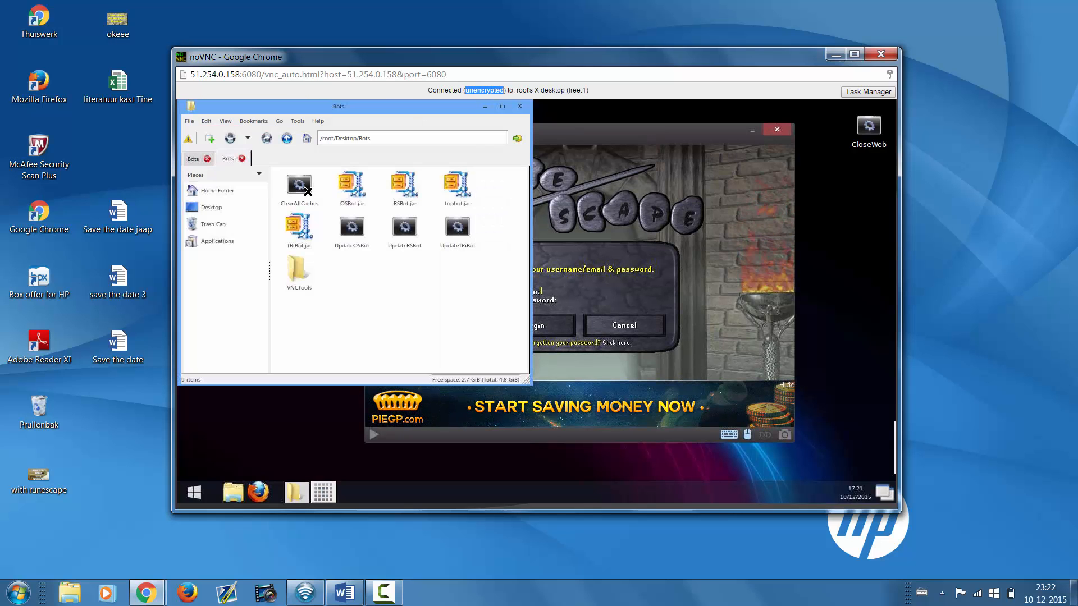
pyautogui.moveTo(309, 191)
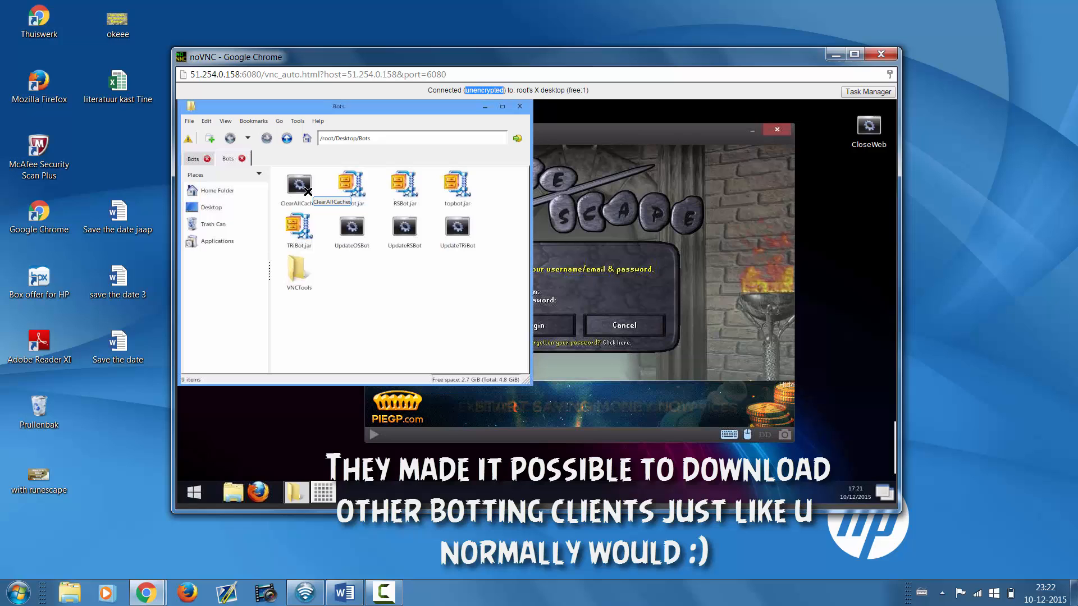
pyautogui.moveTo(316, 238)
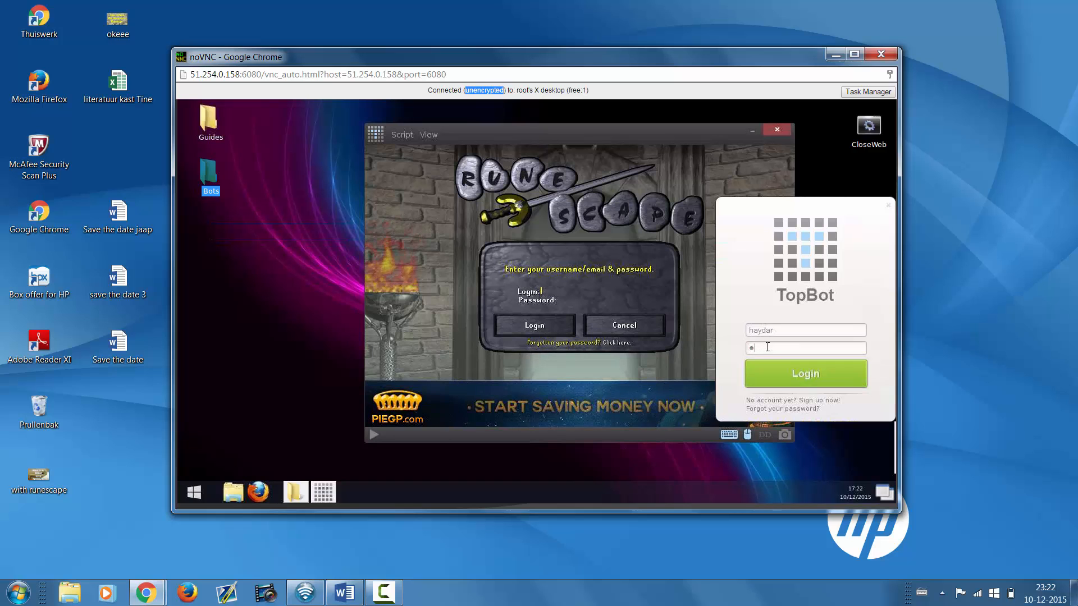
# Step: Log in to TopBot with the password and reach the client launch options
pyautogui.write('password')
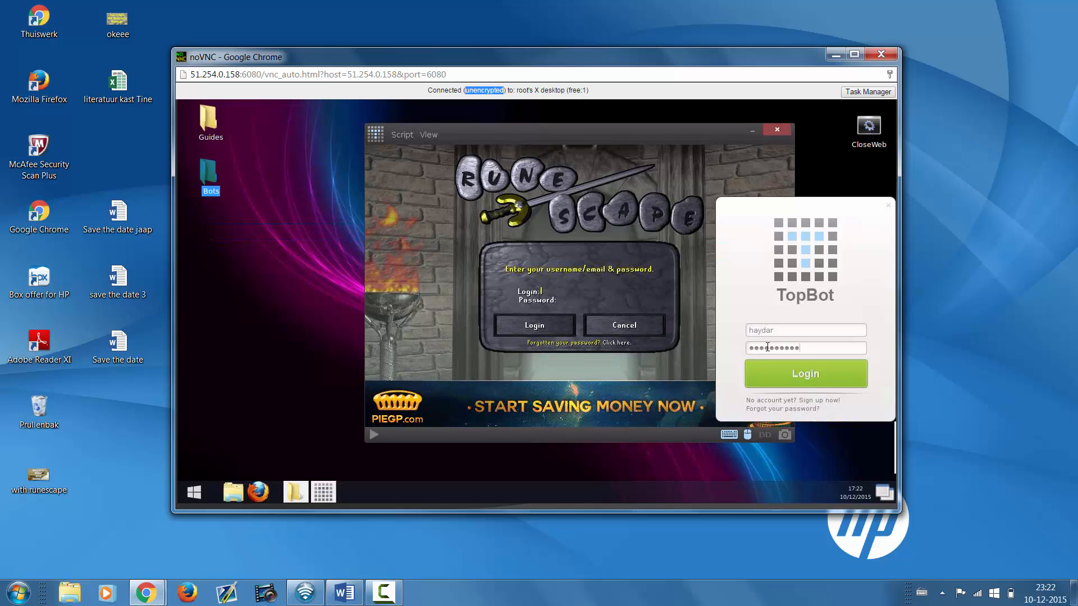
pyautogui.click(805, 373)
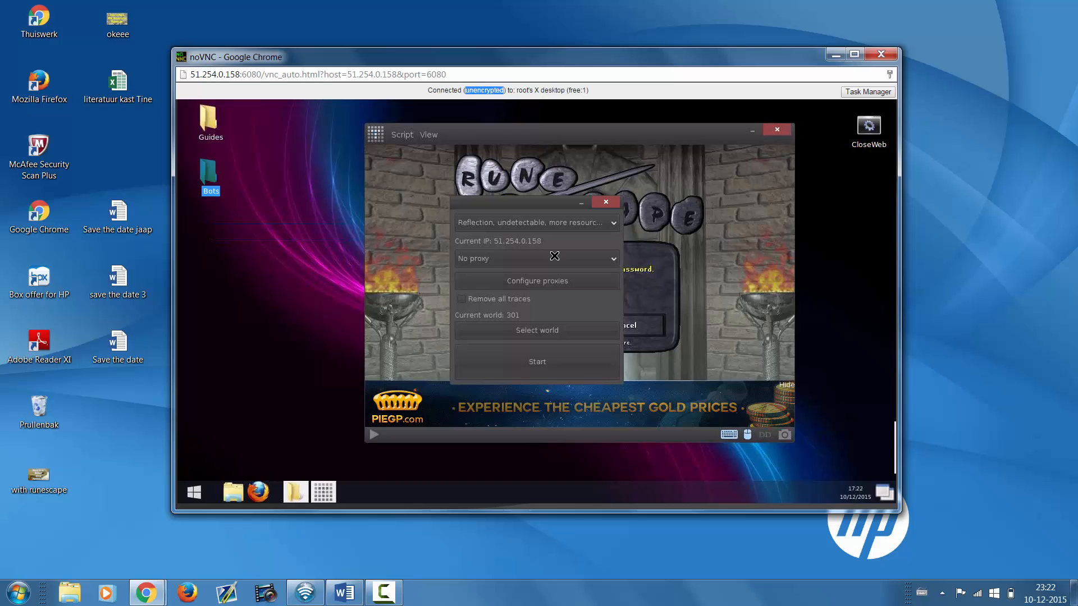
pyautogui.click(605, 202)
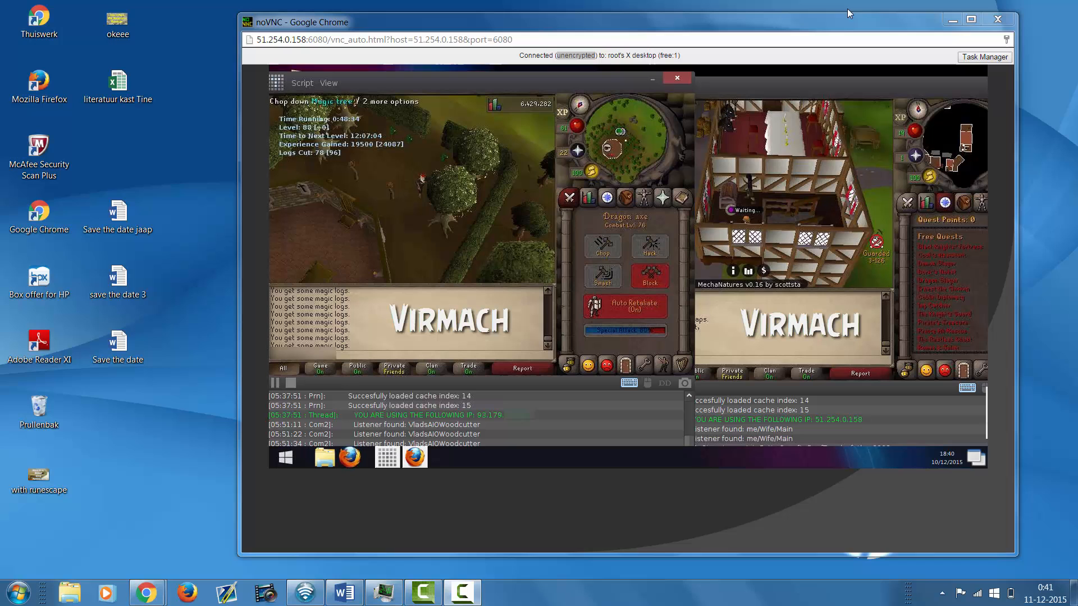
pyautogui.moveTo(147, 592)
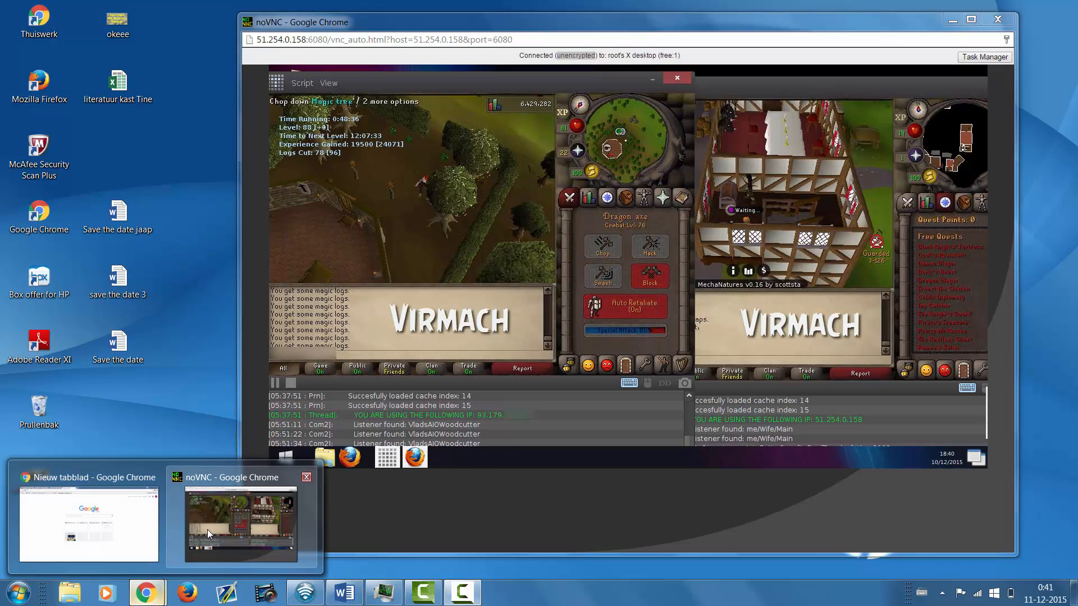